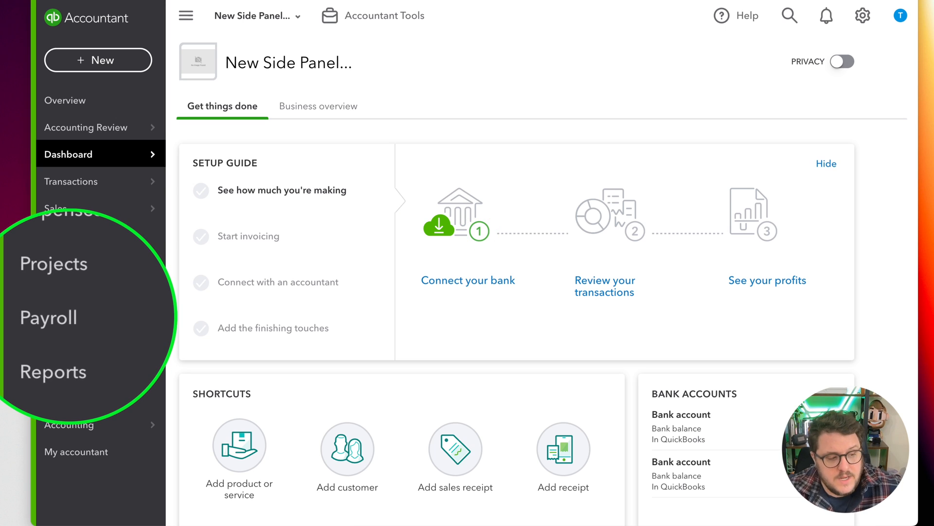
- Go to Payroll in the left navigation to reach the Payroll overview page
left_click(49, 316)
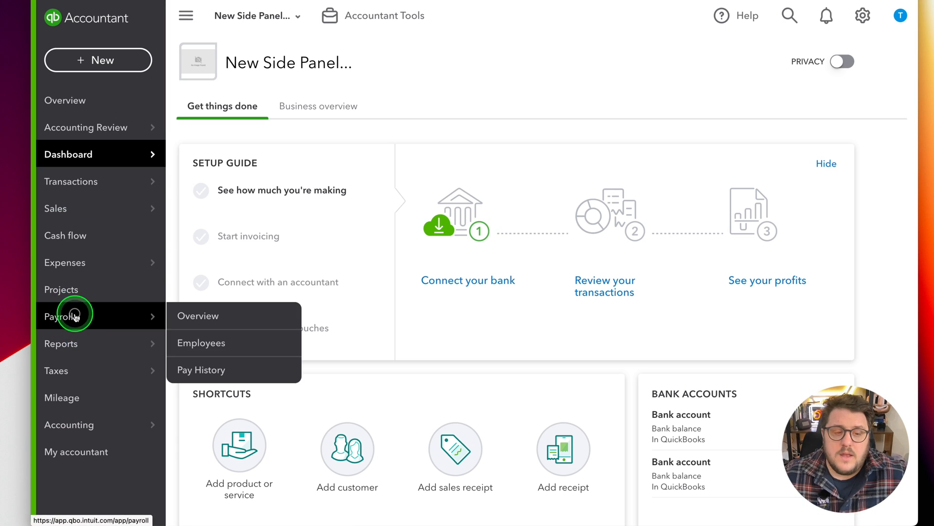
left_click(59, 315)
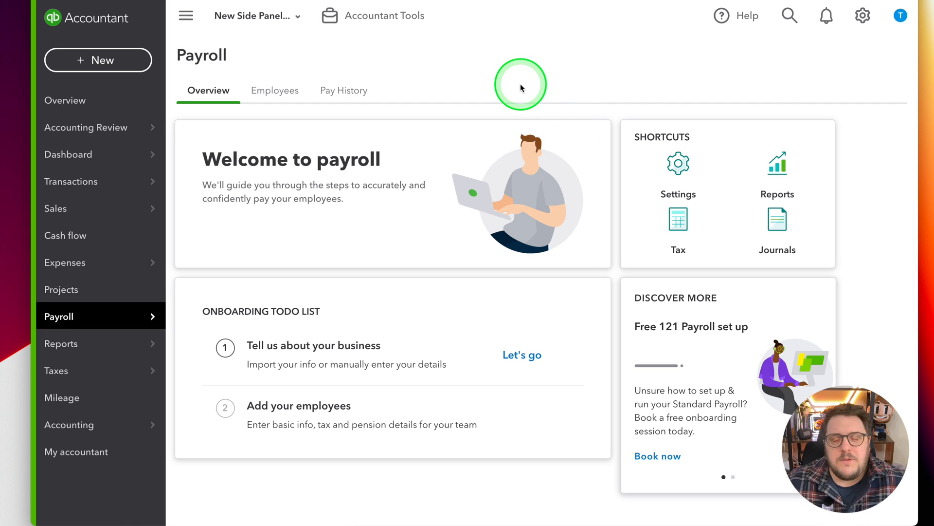
mouse_move(476, 88)
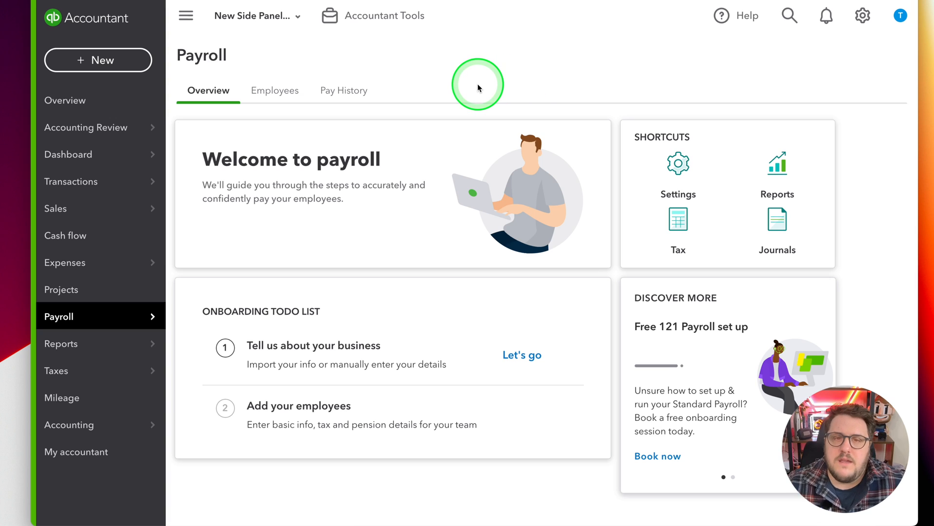
mouse_move(456, 84)
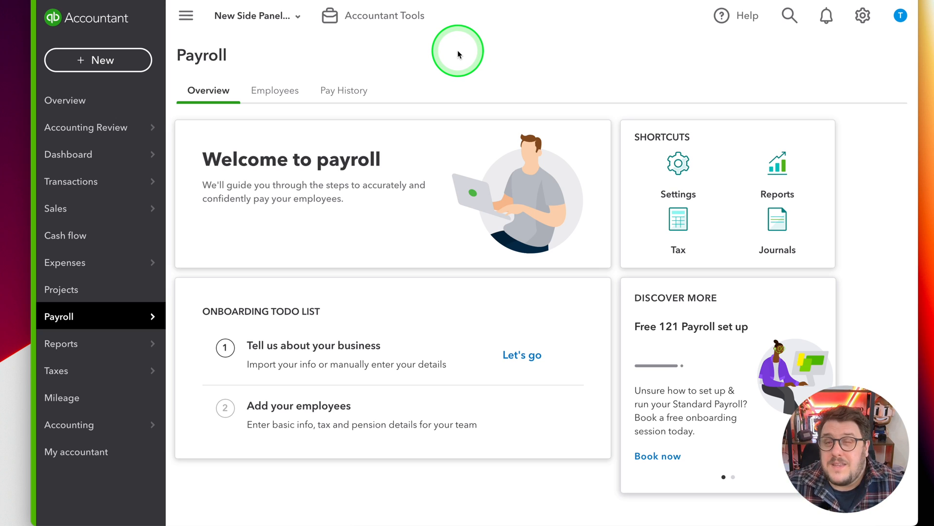
mouse_move(555, 48)
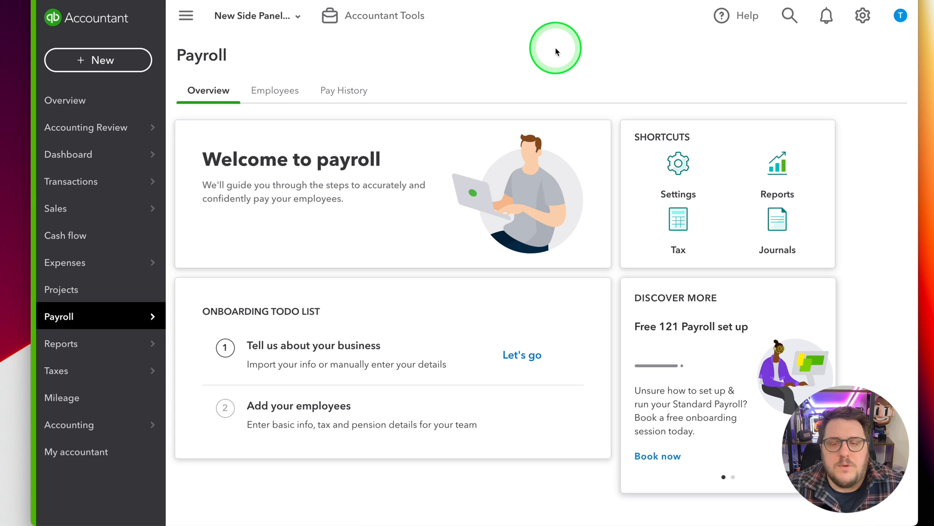
mouse_move(488, 48)
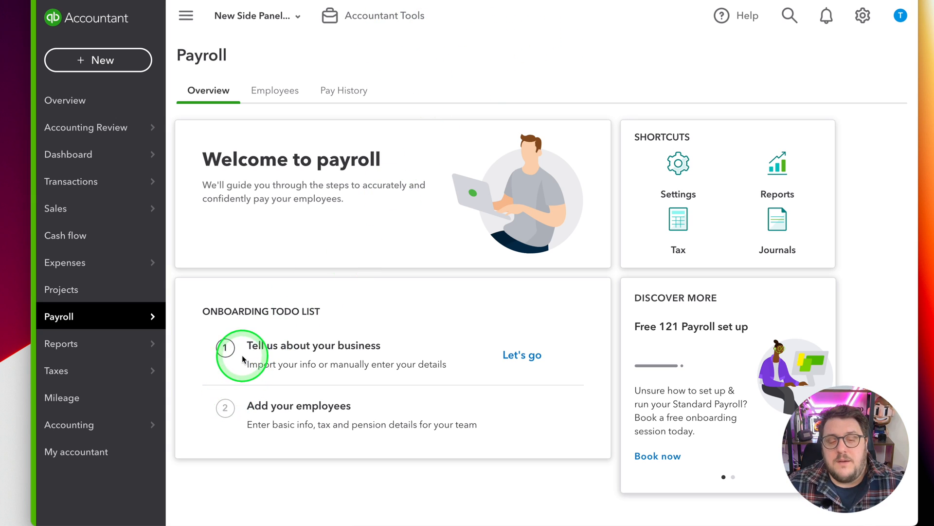
mouse_move(513, 309)
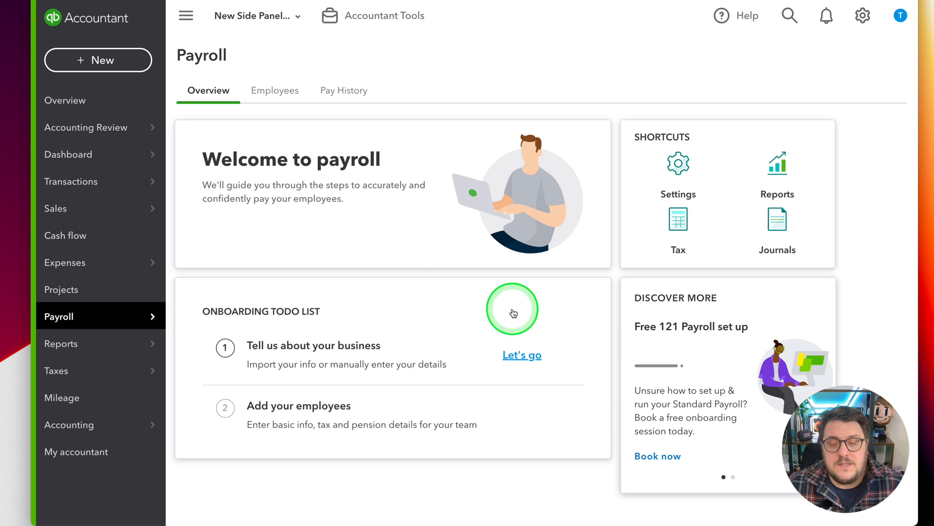
- Start business setup, answer employees are paid after 6 April 2022, and continue to the name and address step
left_click(522, 355)
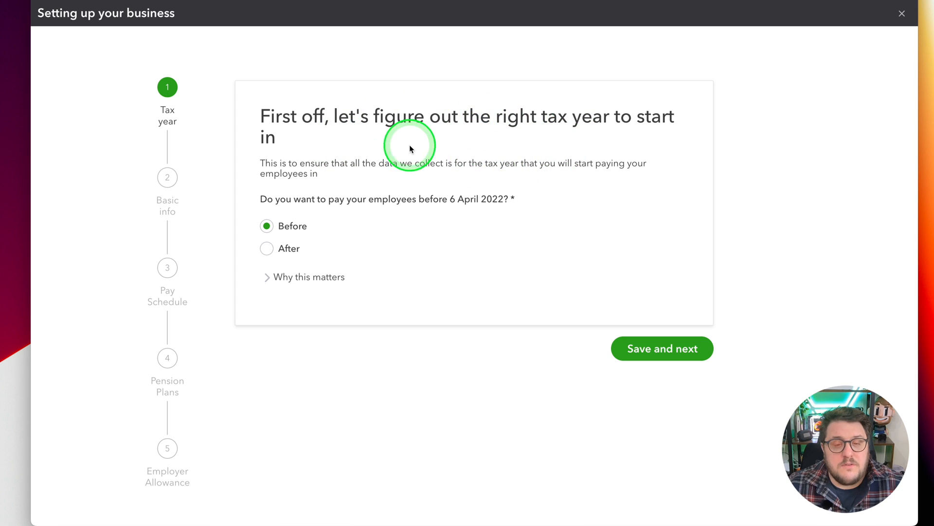
mouse_move(460, 207)
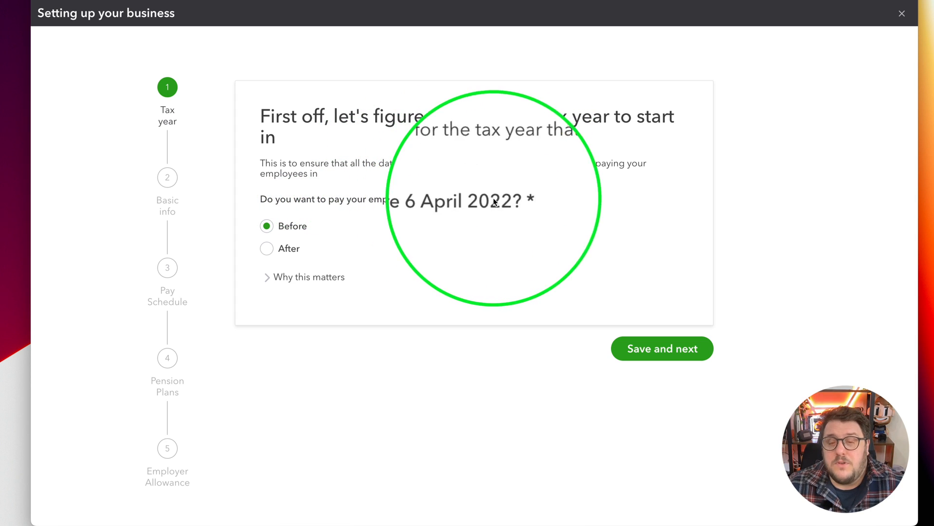
left_click(267, 248)
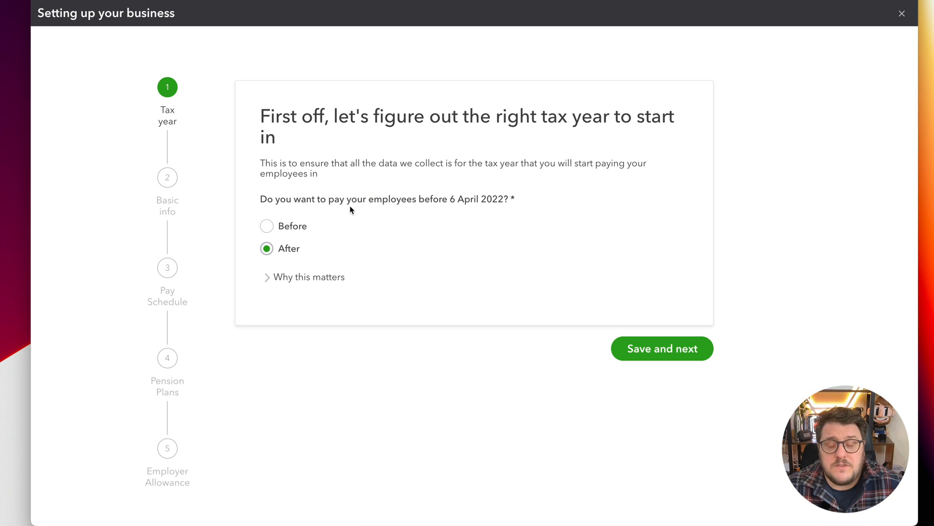
left_click(266, 225)
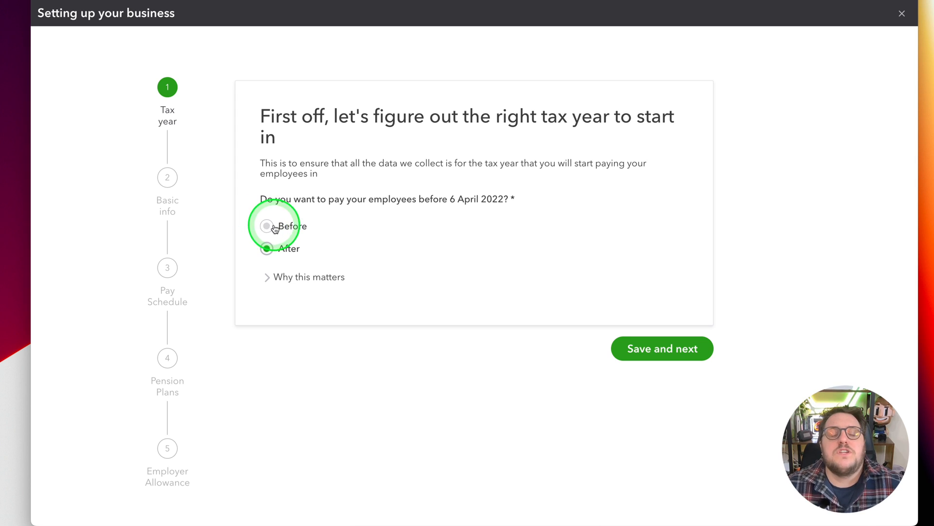
left_click(267, 248)
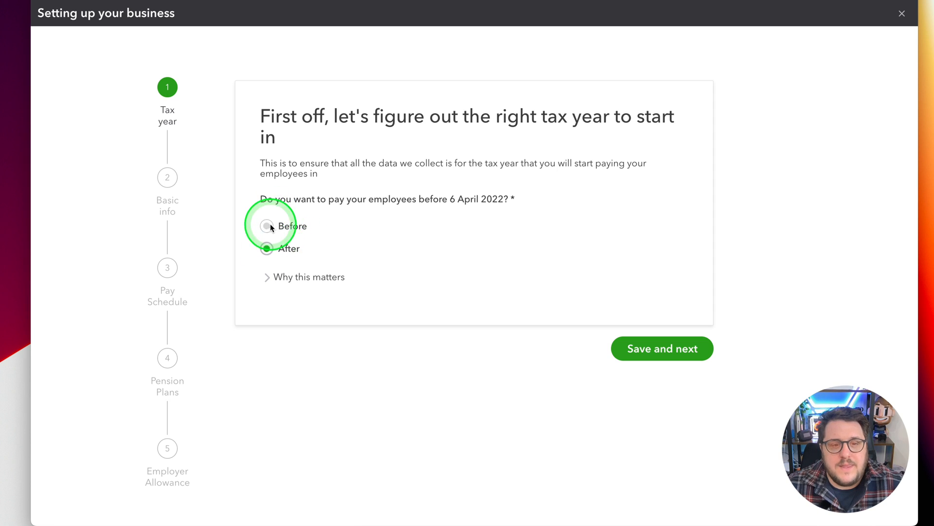
left_click(662, 349)
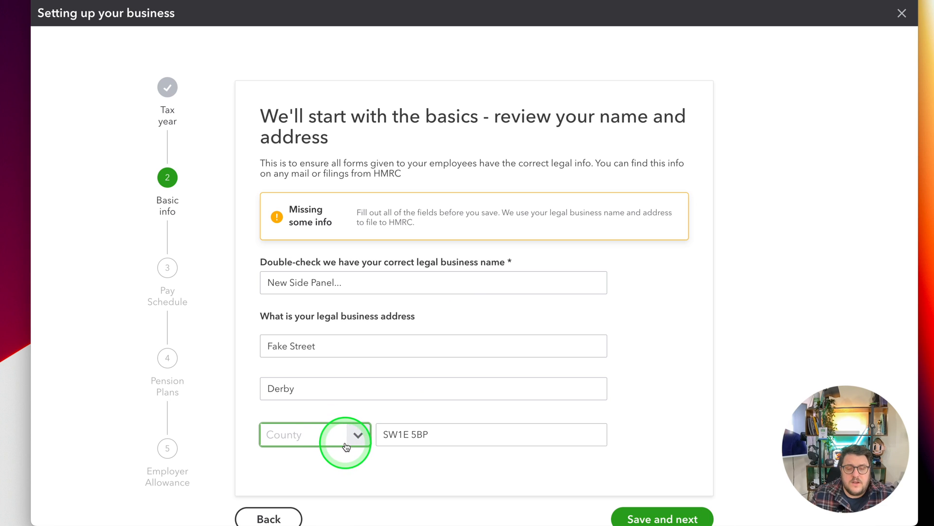
- Set the business county to Aberdeenshire and save the address
left_click(314, 434)
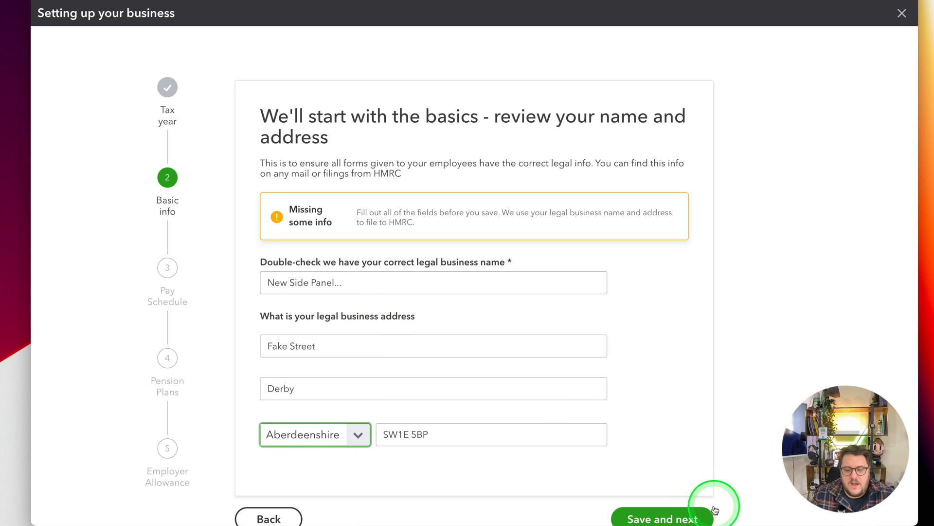
left_click(661, 516)
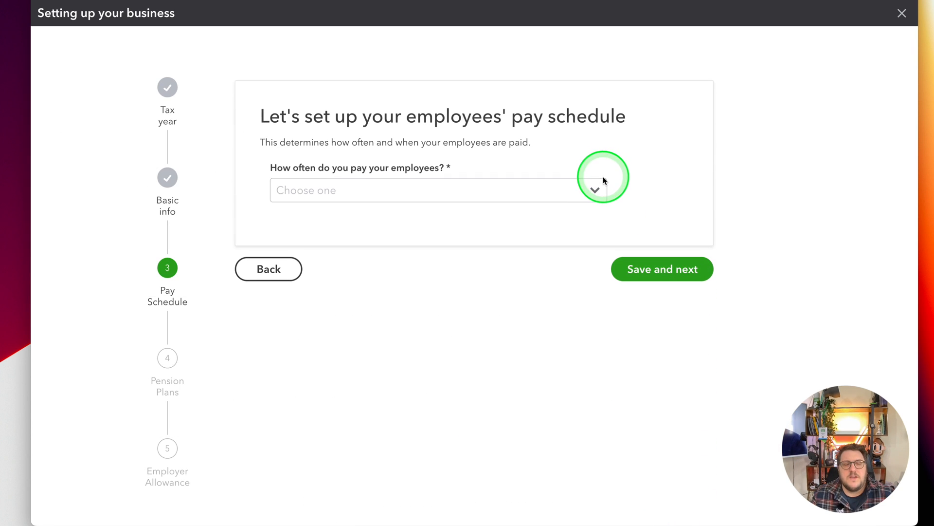
- Save a monthly pay schedule with the first pay date 30/04/2022
left_click(593, 190)
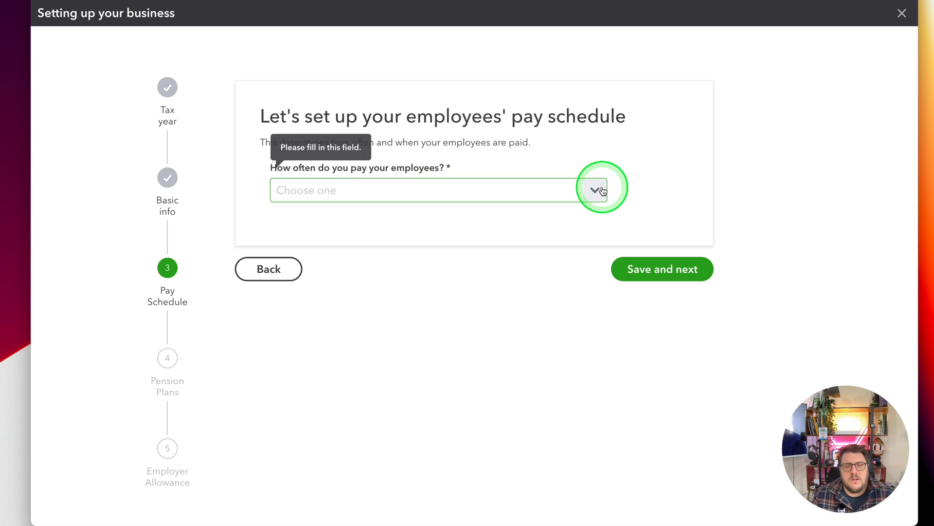
left_click(594, 190)
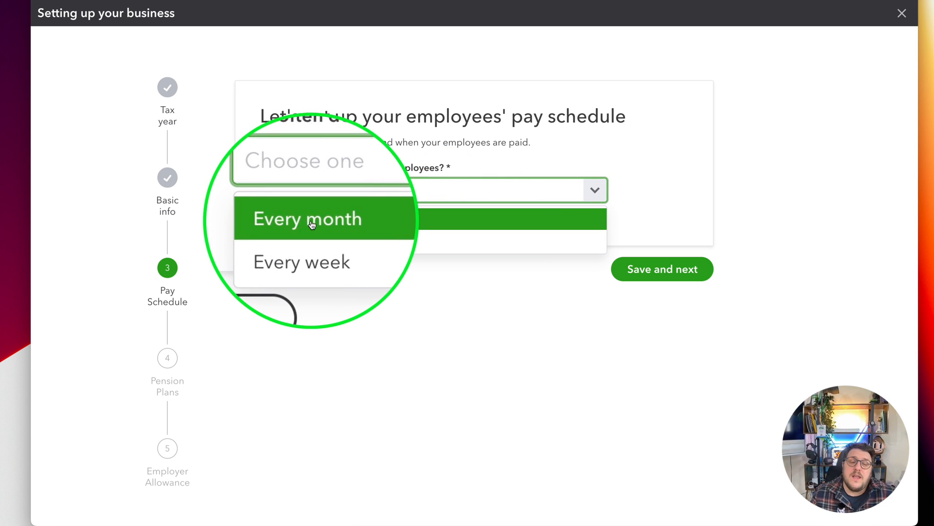
left_click(308, 218)
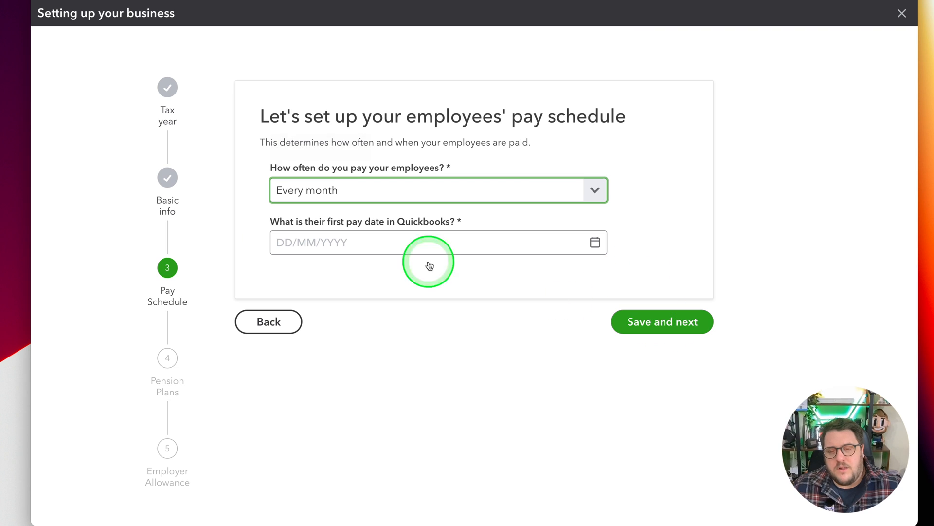
type("30/")
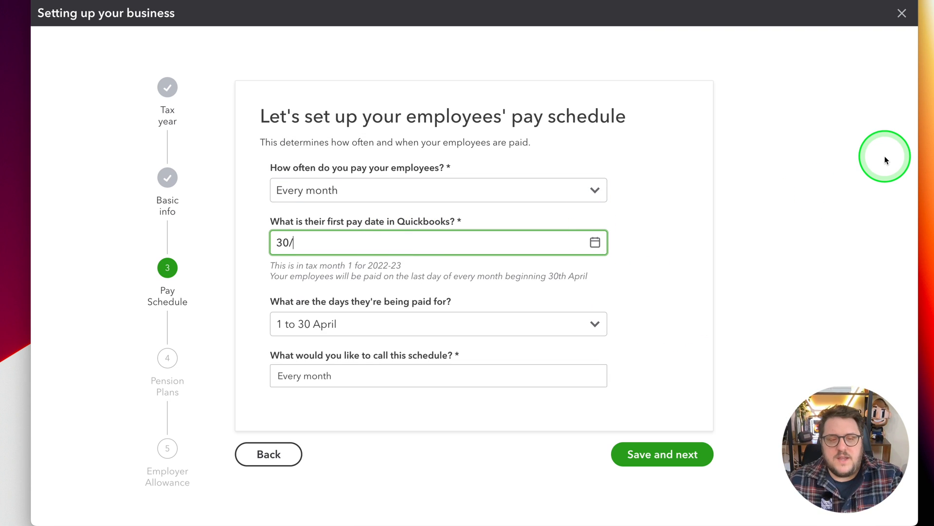
key("Backspace")
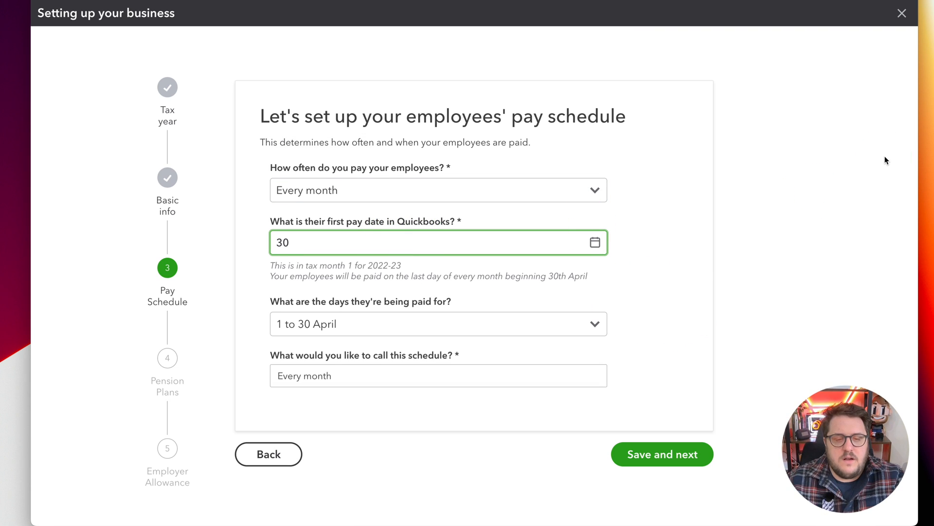
left_click(438, 323)
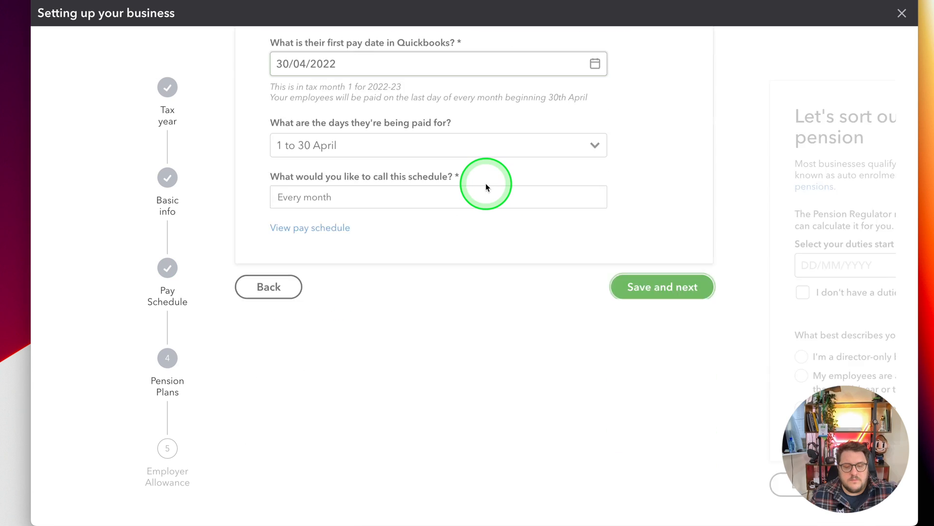
left_click(662, 286)
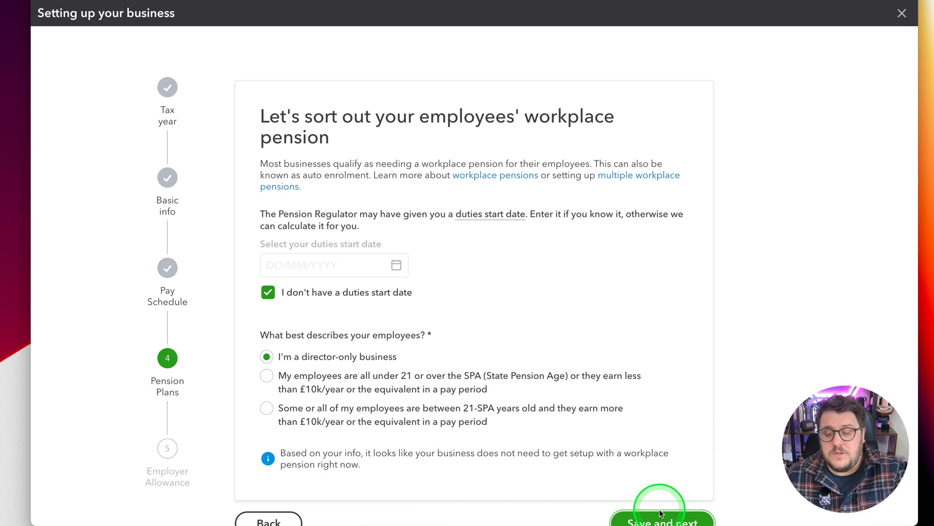
- Save the pension step, claim Employment Allowance with no state aid rules, and complete setup
left_click(661, 518)
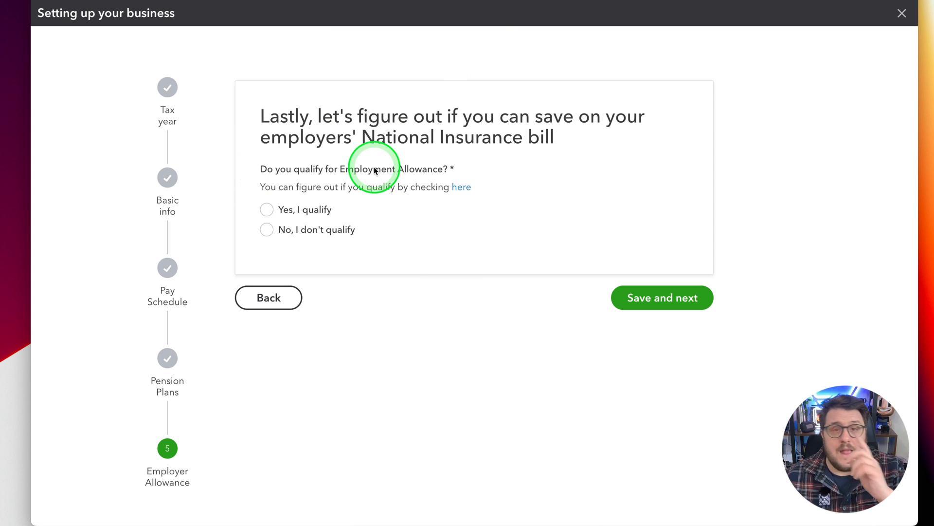
left_click(267, 209)
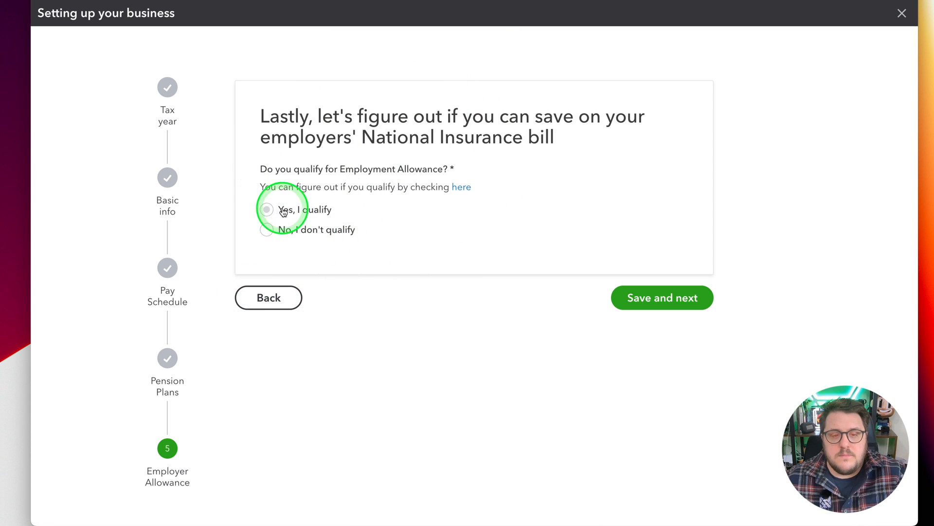
left_click(266, 209)
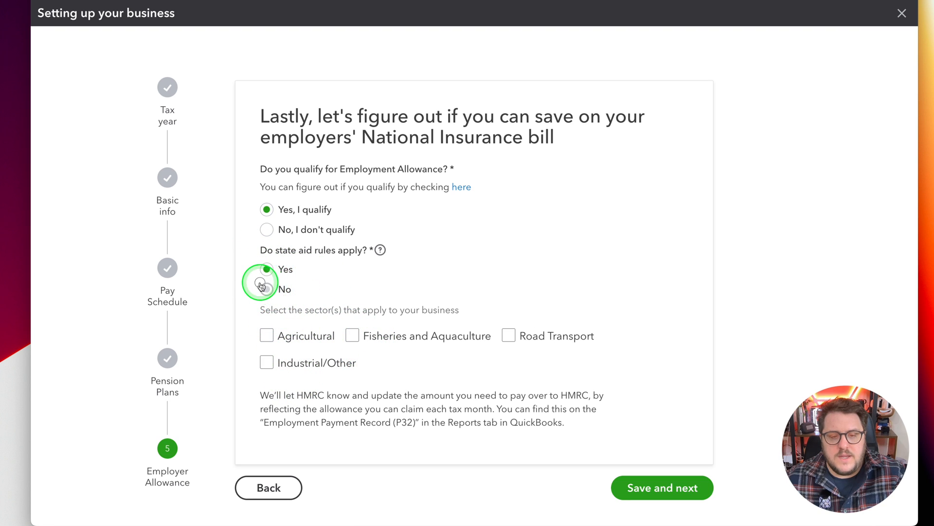
left_click(266, 289)
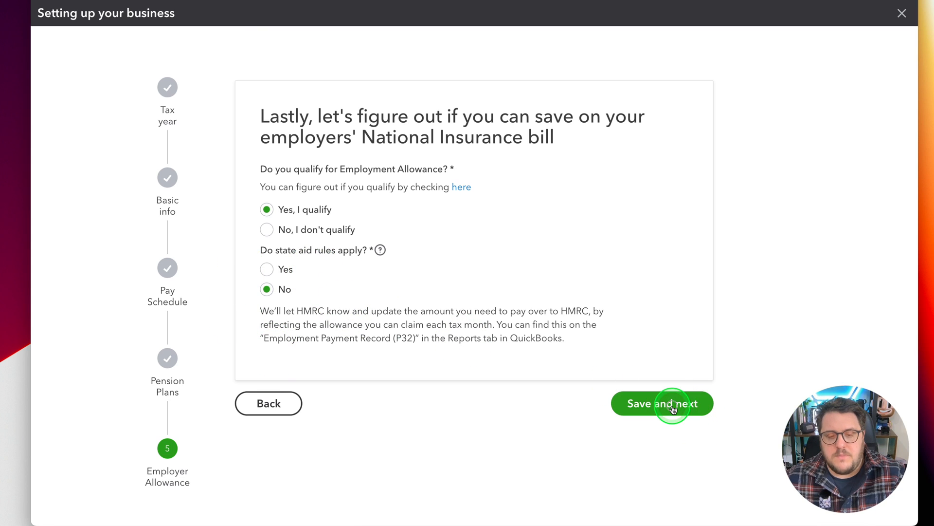
left_click(662, 403)
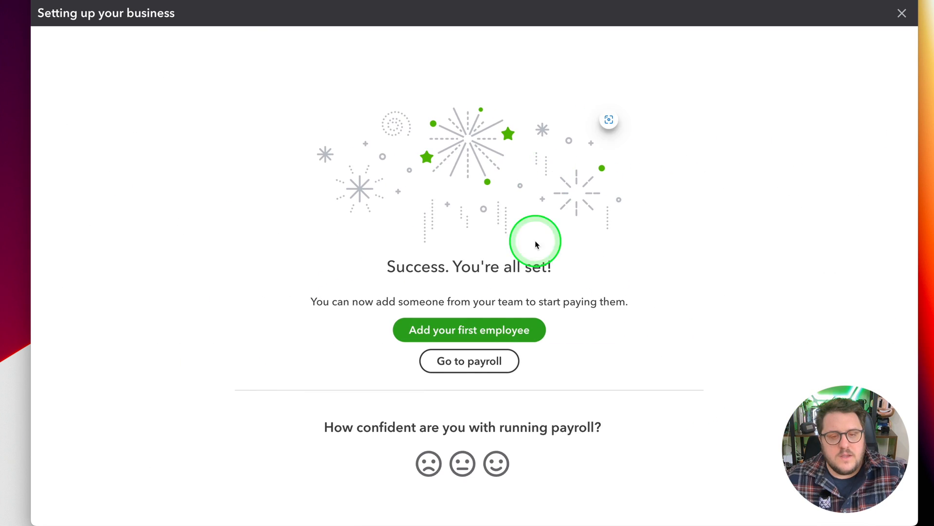
left_click(470, 361)
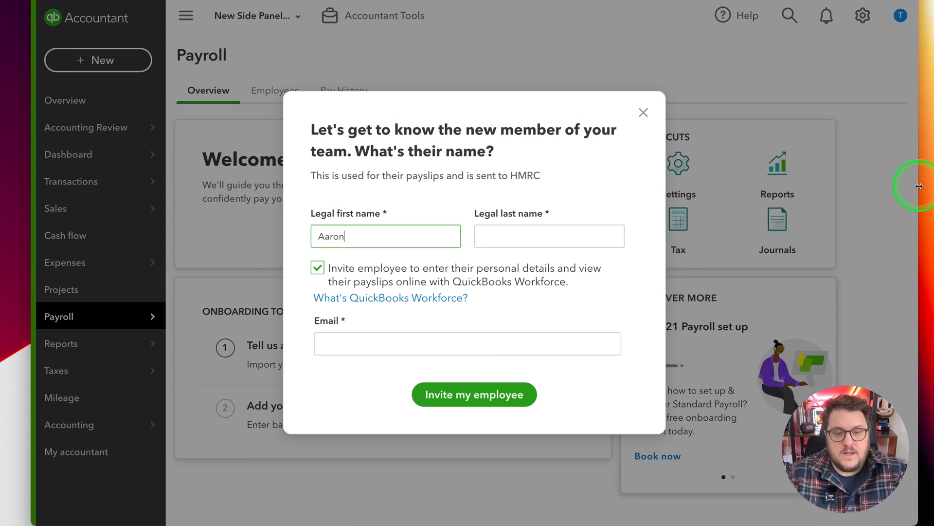
type("Patrick")
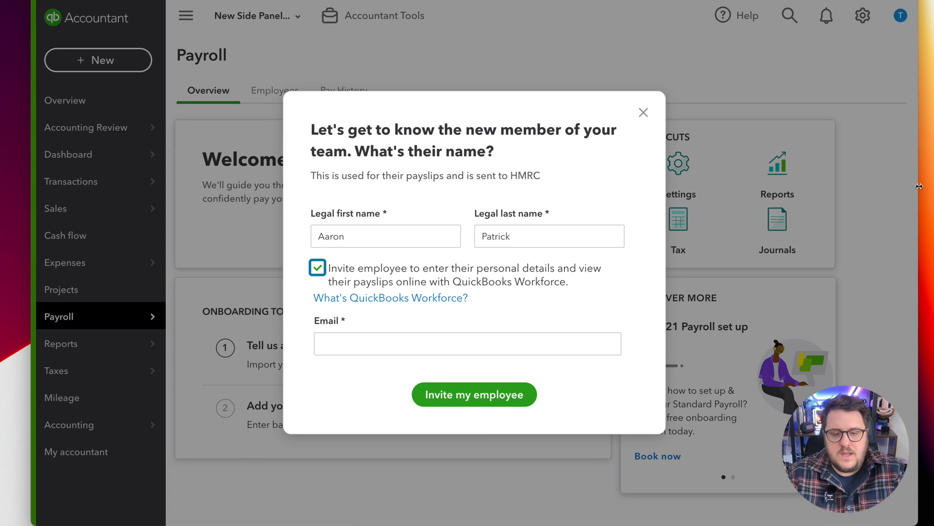
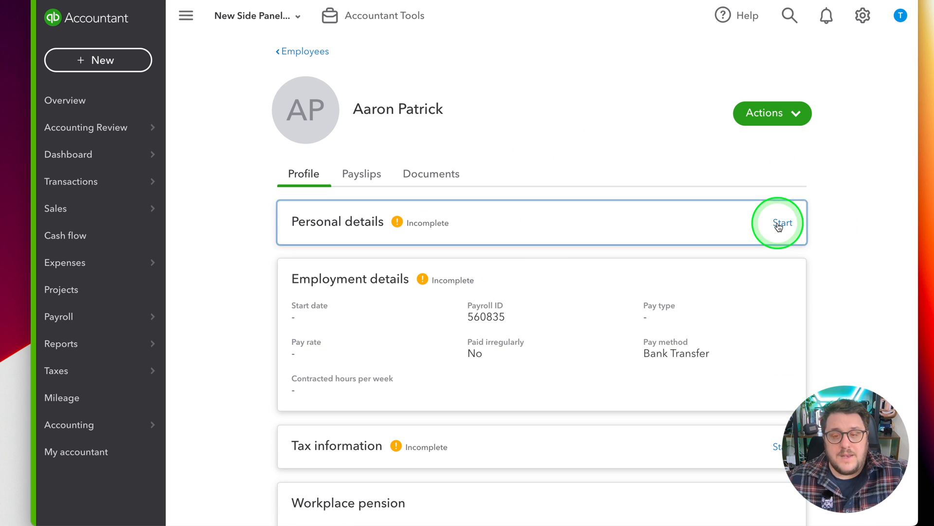
left_click(782, 222)
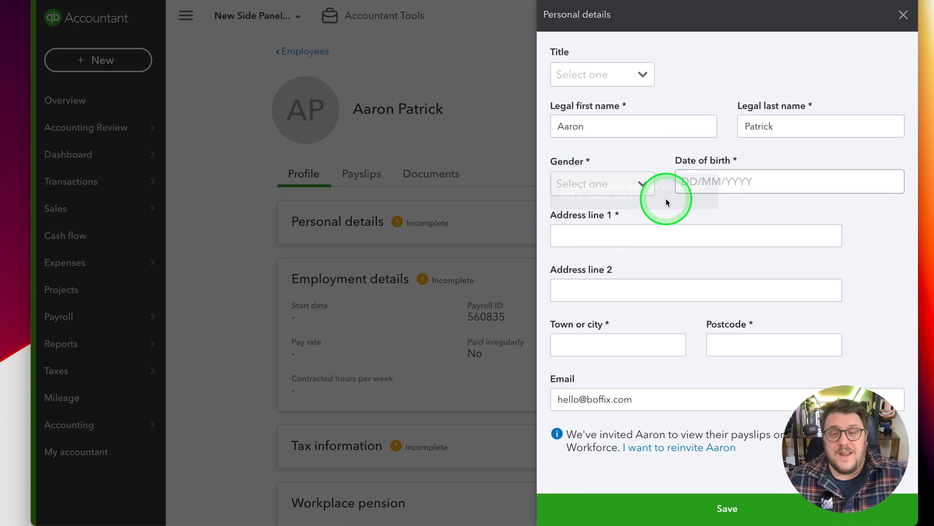
left_click(600, 183)
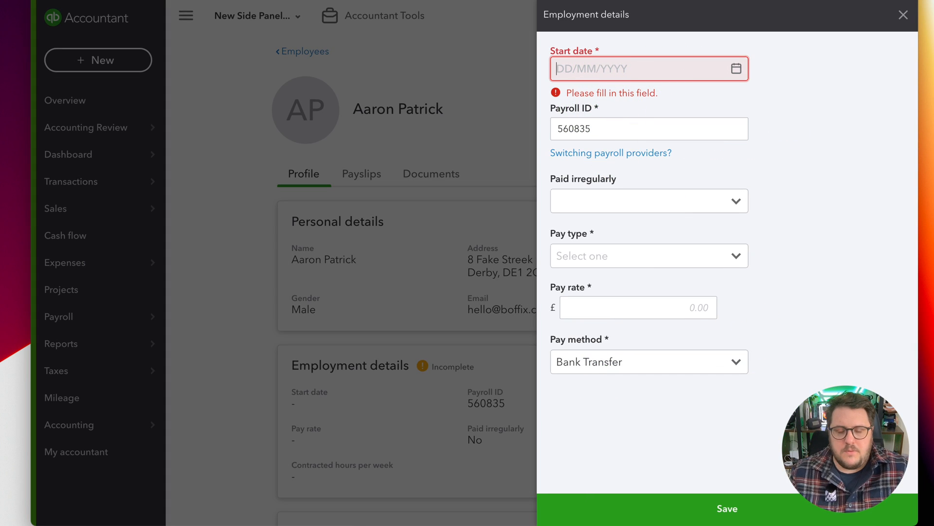
- Enter the 01/04/2022 start, NI letter and Company director Yes, then return to the payroll area
type("01/0")
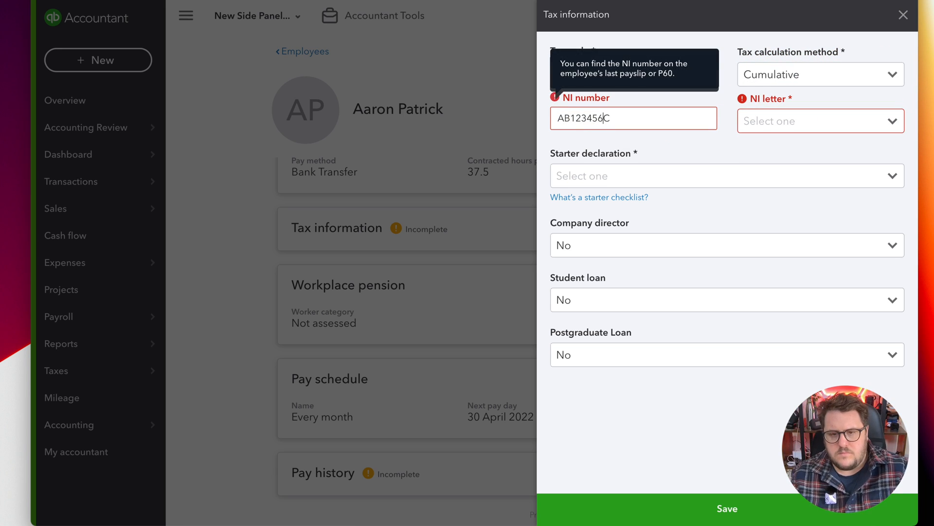
left_click(721, 246)
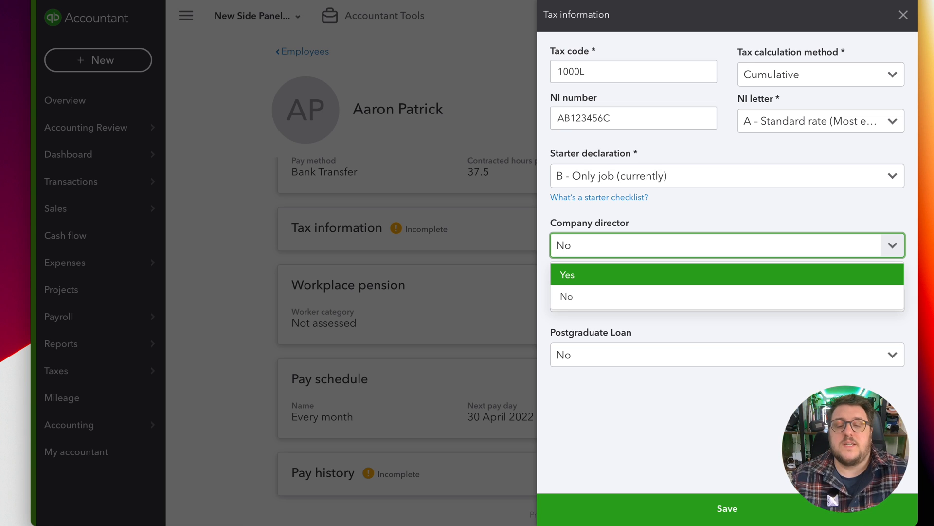
left_click(568, 274)
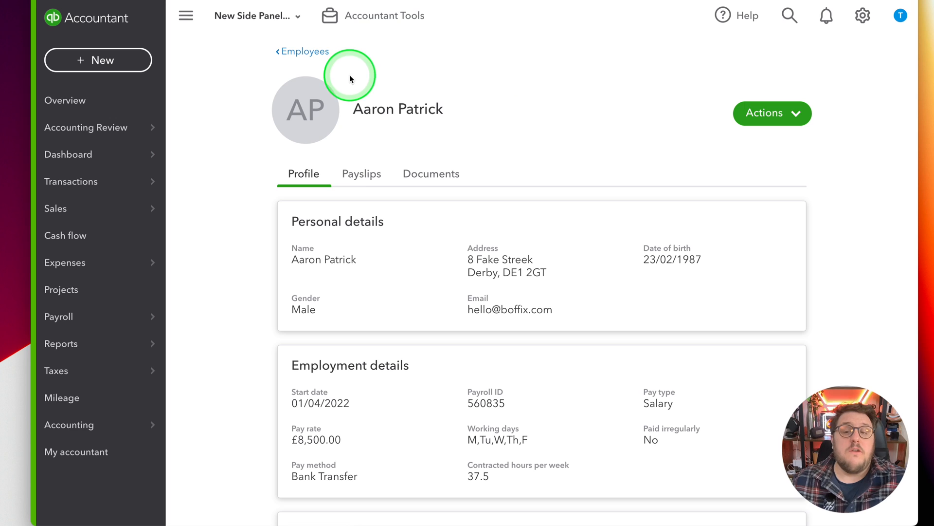
left_click(772, 113)
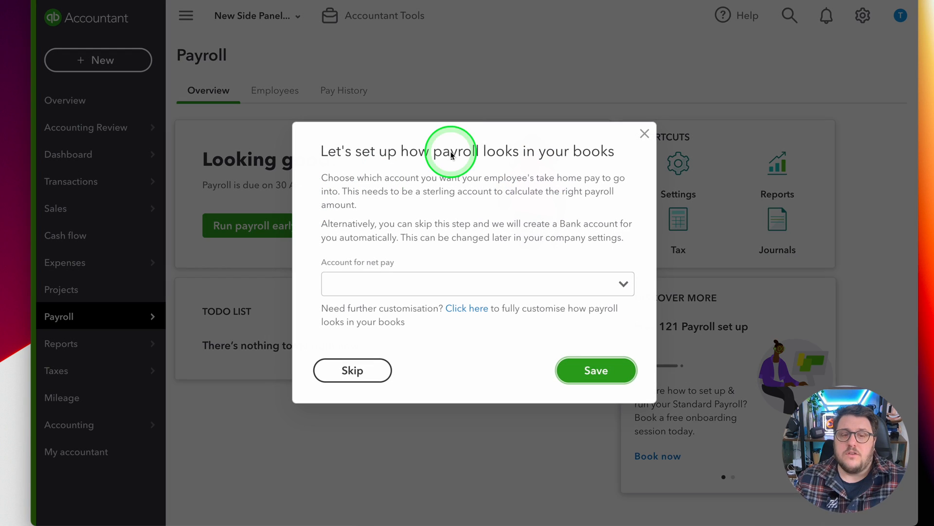
mouse_move(517, 226)
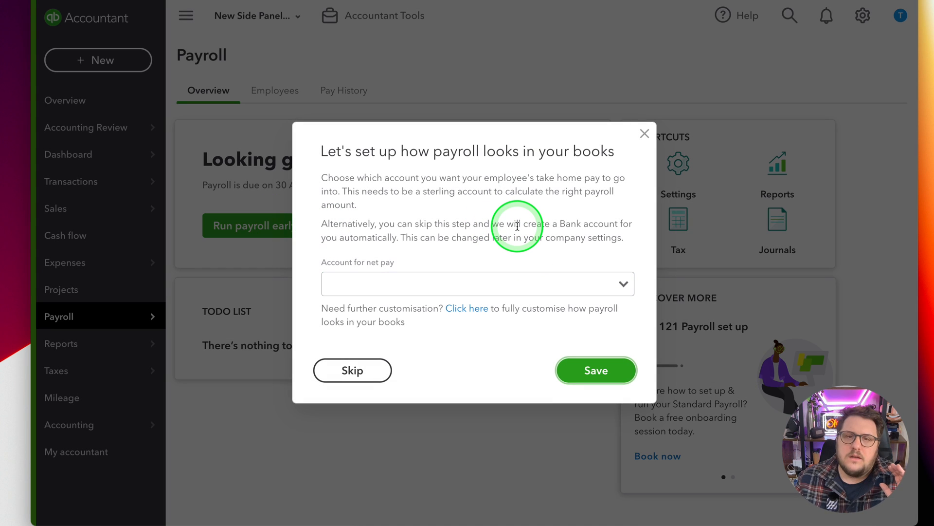
mouse_move(471, 331)
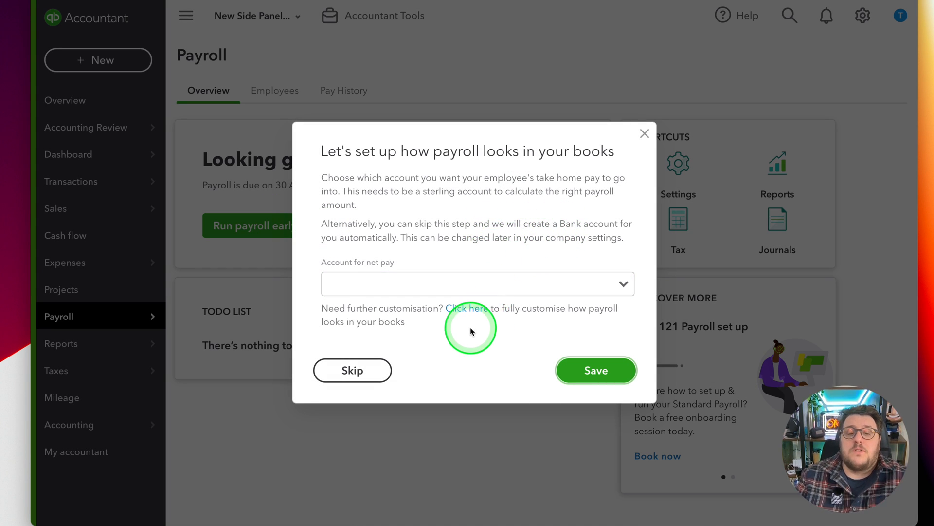
- Set the account for net pay to Wages and salaries control and save the choice
left_click(622, 283)
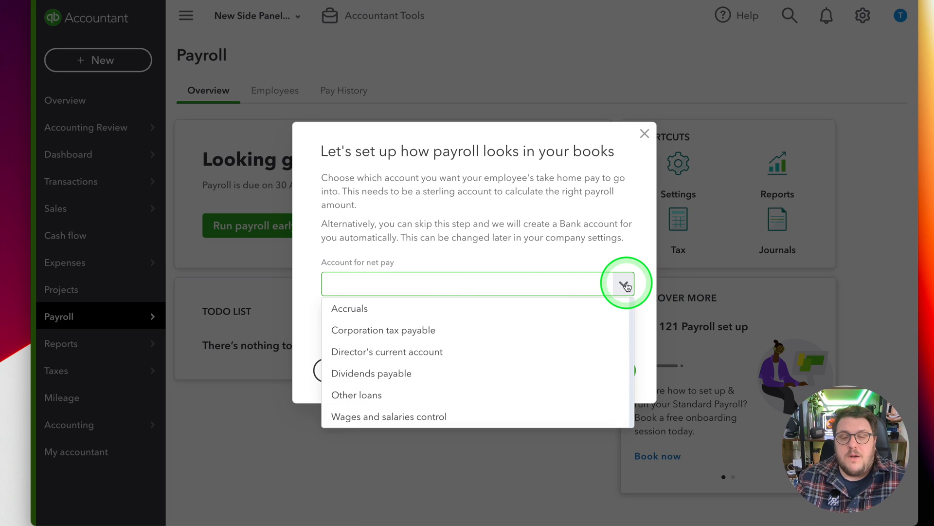
mouse_move(469, 373)
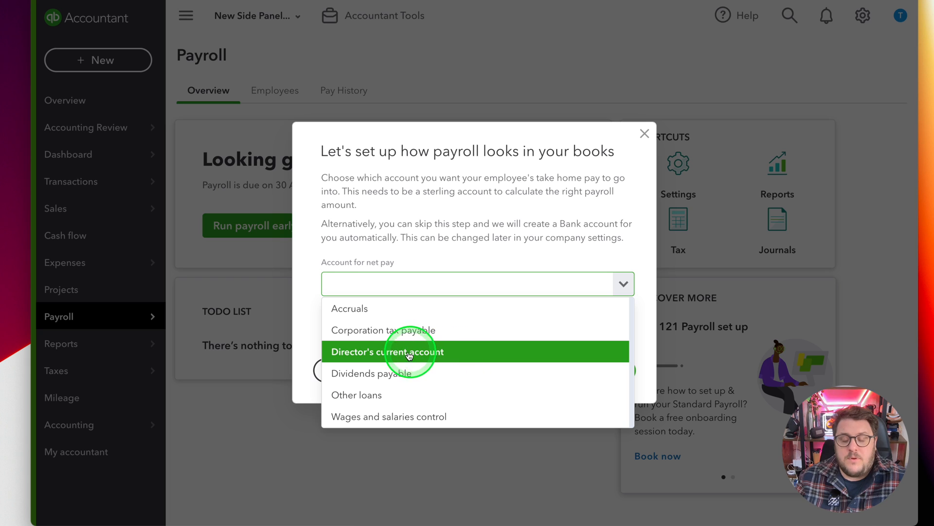
left_click(389, 416)
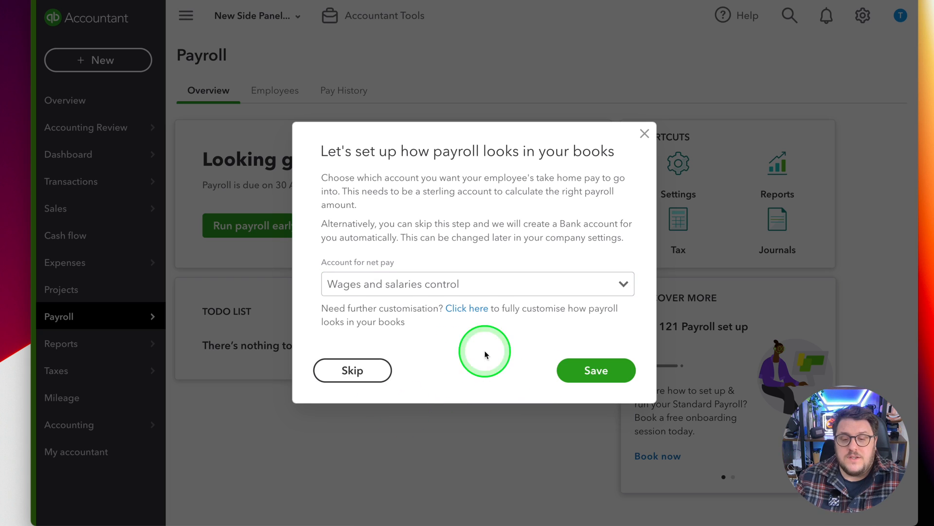
left_click(477, 283)
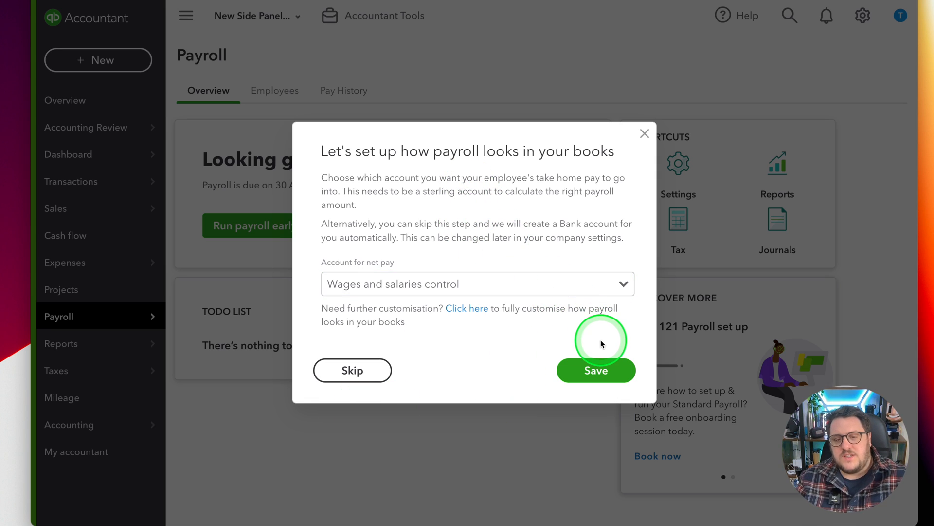
left_click(596, 370)
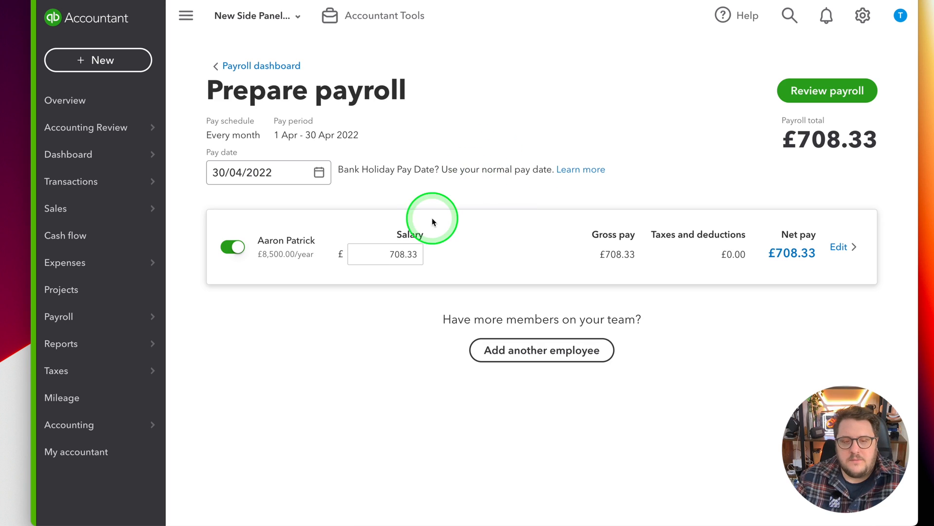
mouse_move(677, 231)
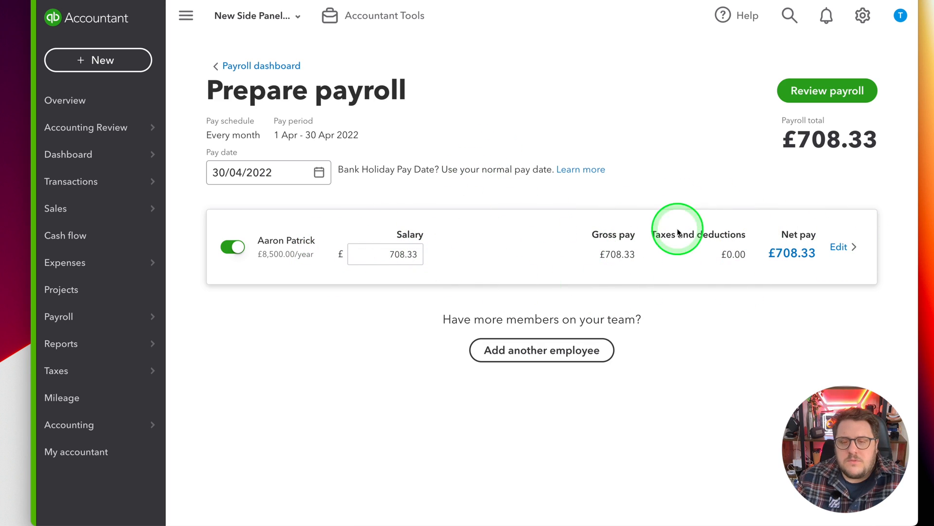
mouse_move(700, 244)
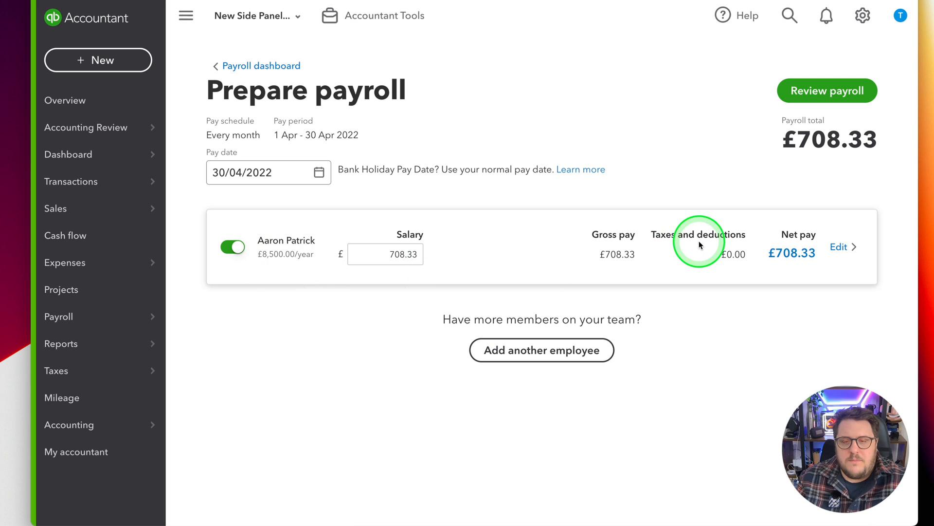
mouse_move(778, 241)
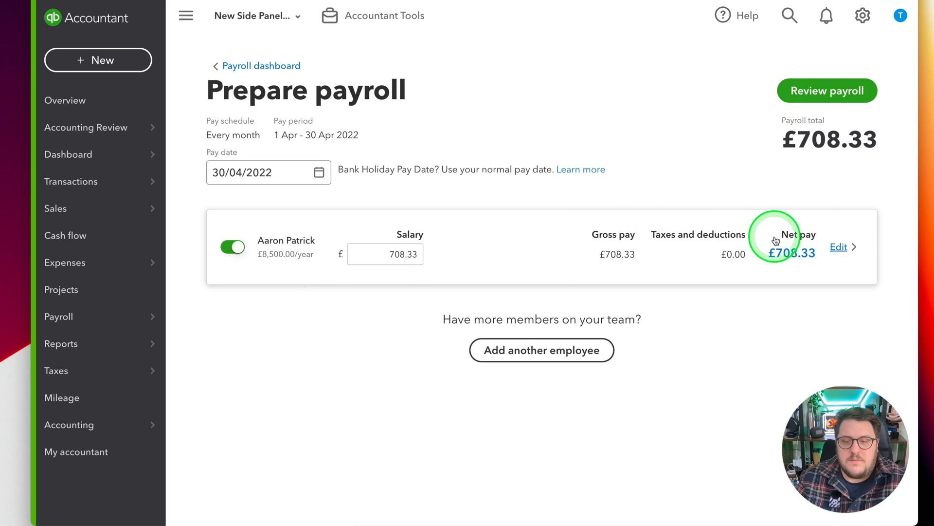
- Review the April 2022 payroll of £708.33 and confirm and submit it
left_click(838, 246)
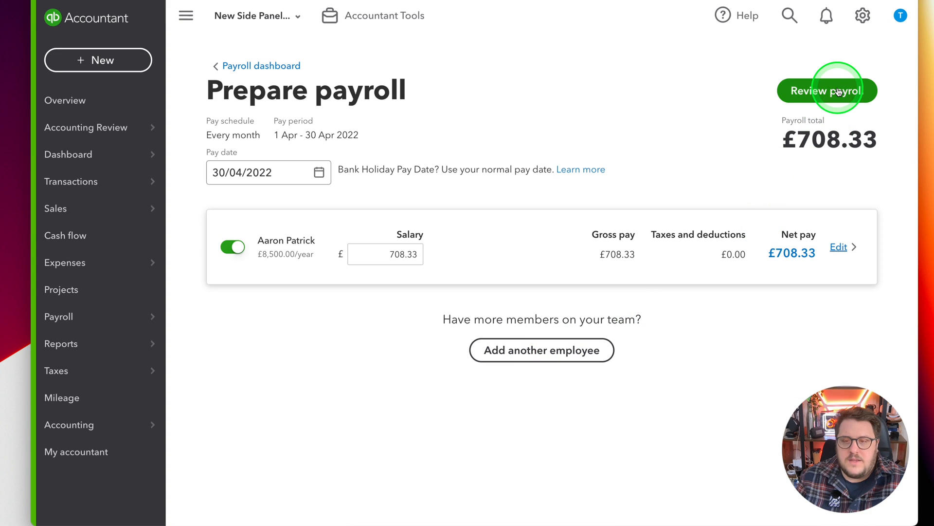
left_click(827, 90)
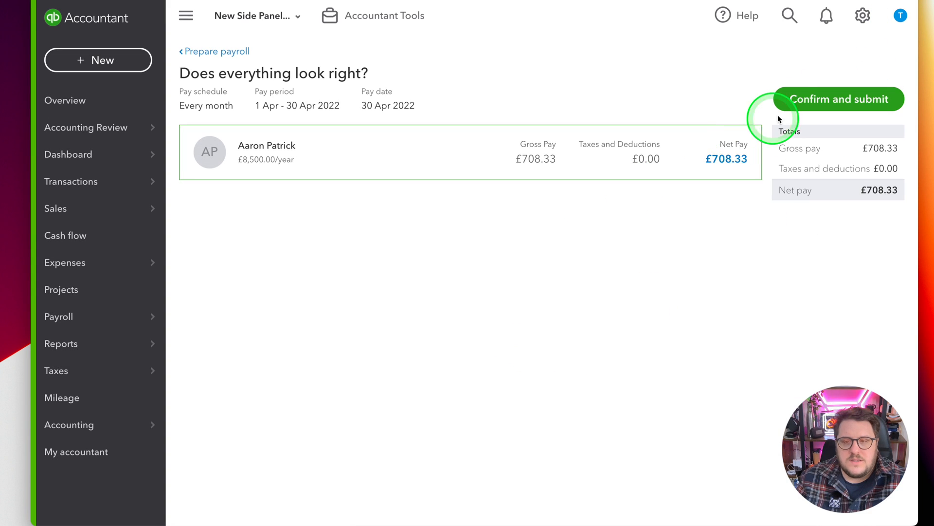
left_click(838, 100)
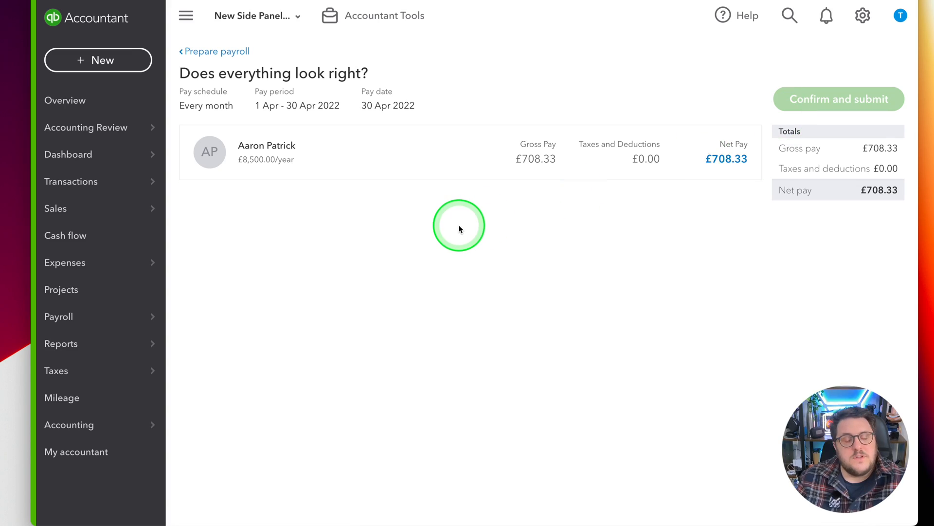
left_click(838, 99)
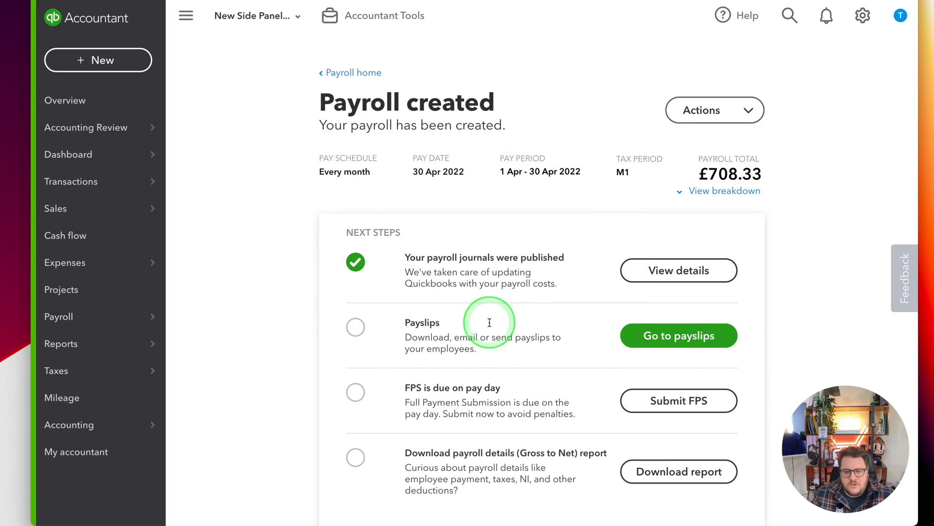
- Download the April payslips for the employee and close the payslips panel
left_click(678, 335)
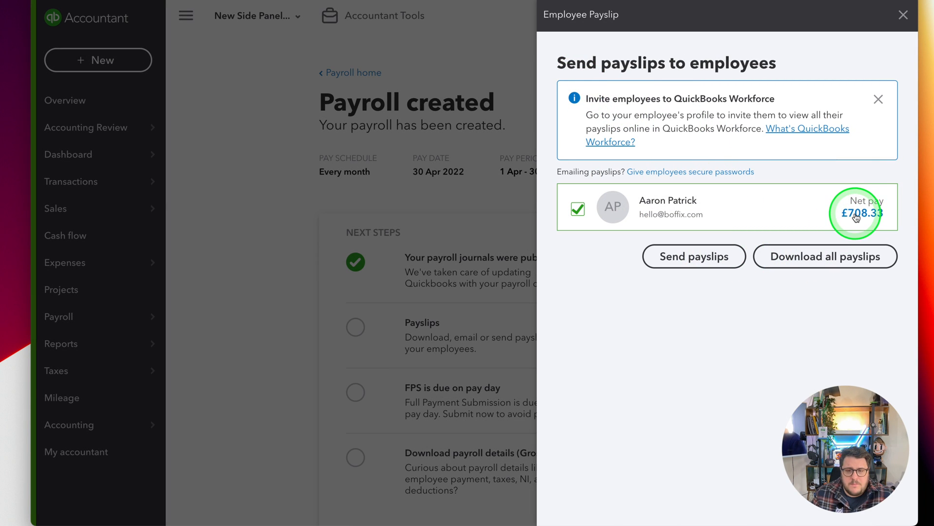
left_click(826, 256)
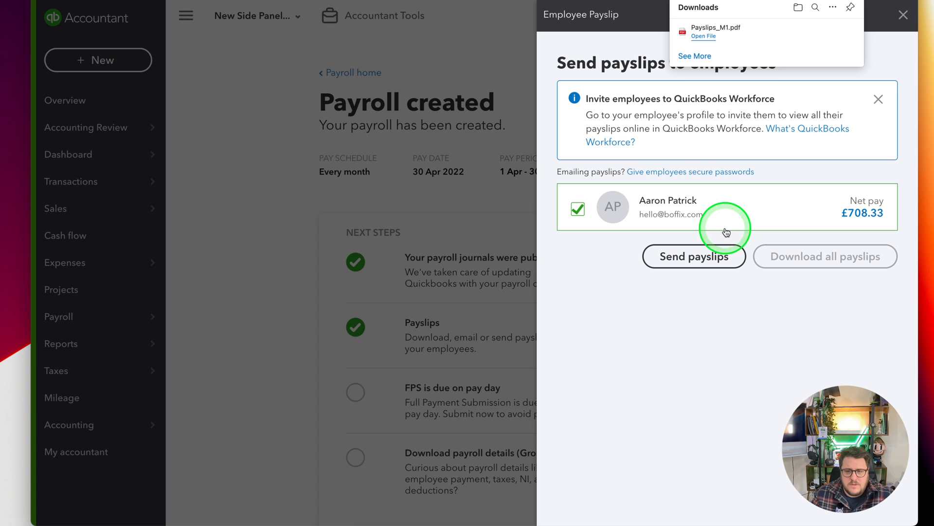
left_click(703, 36)
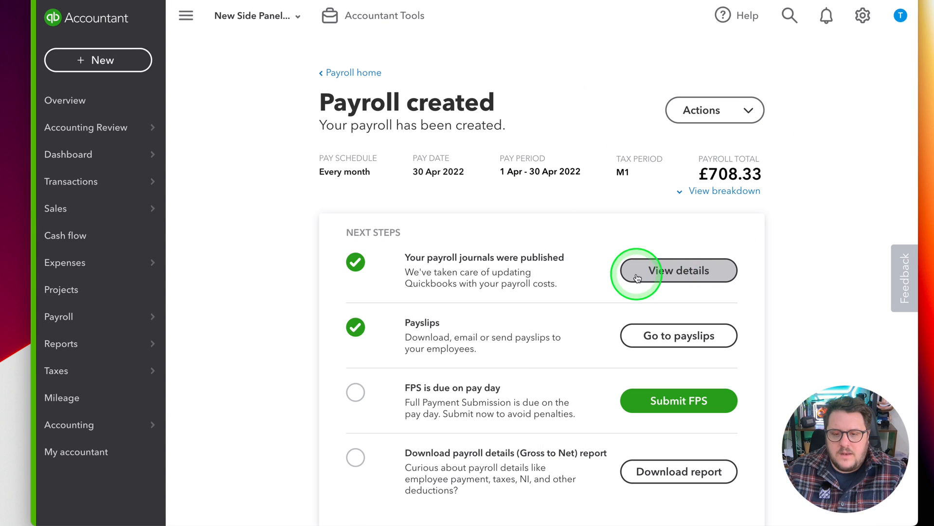
- View details of the published payroll journals, then leave the status panel
left_click(675, 269)
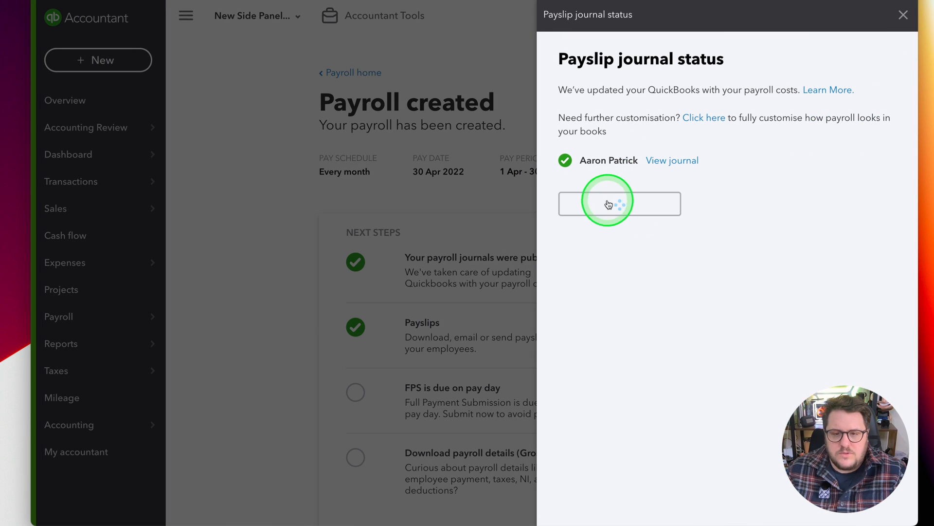
left_click(60, 344)
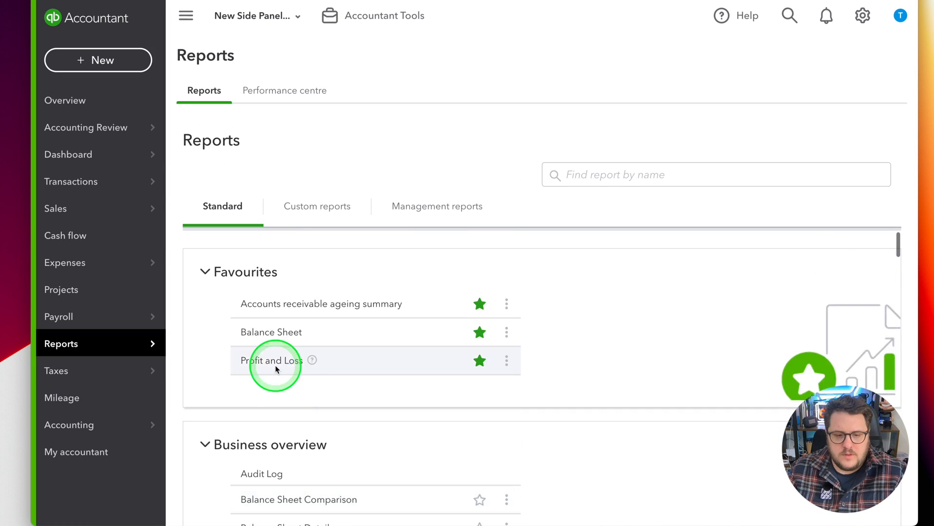
- Drill into the £708.33 April wages on the Profit and Loss report to list their transactions
left_click(270, 360)
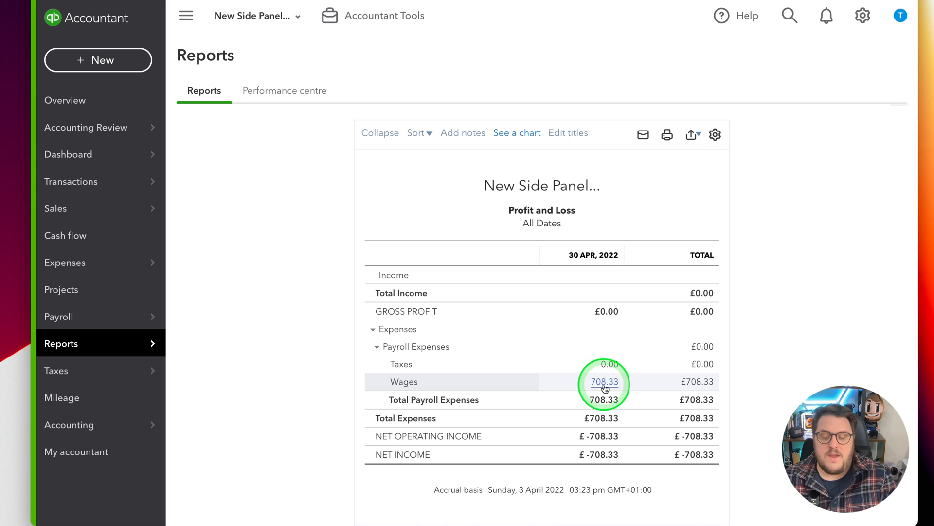
left_click(603, 382)
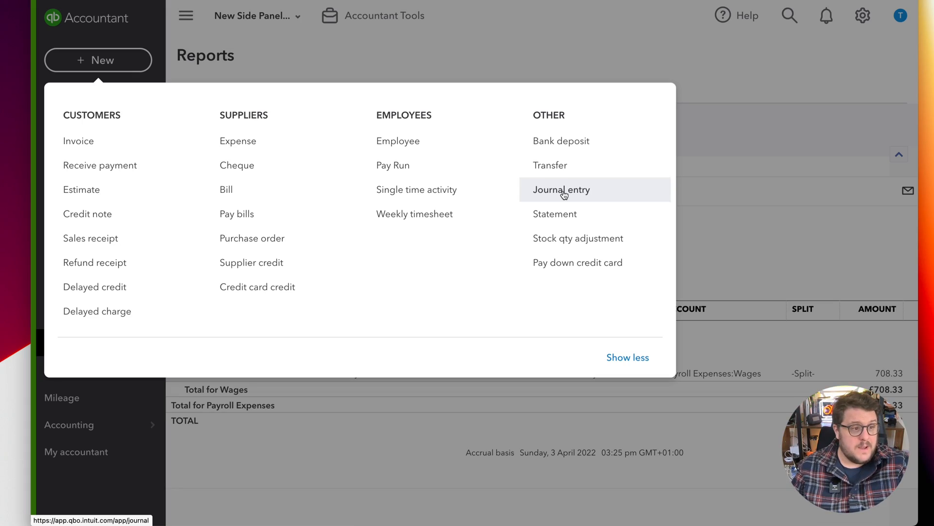
- Begin a journal entry dated 31/05/2022 numbered Payroll M2
left_click(561, 190)
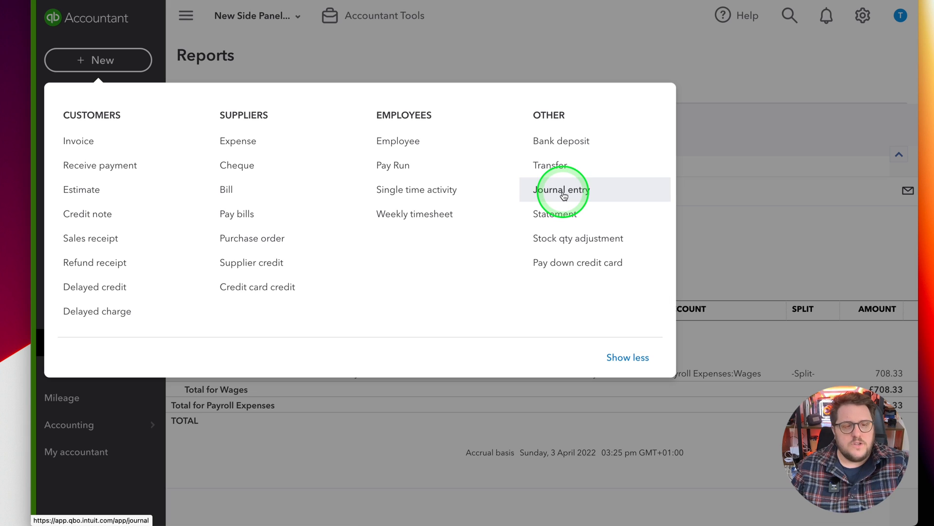
left_click(560, 189)
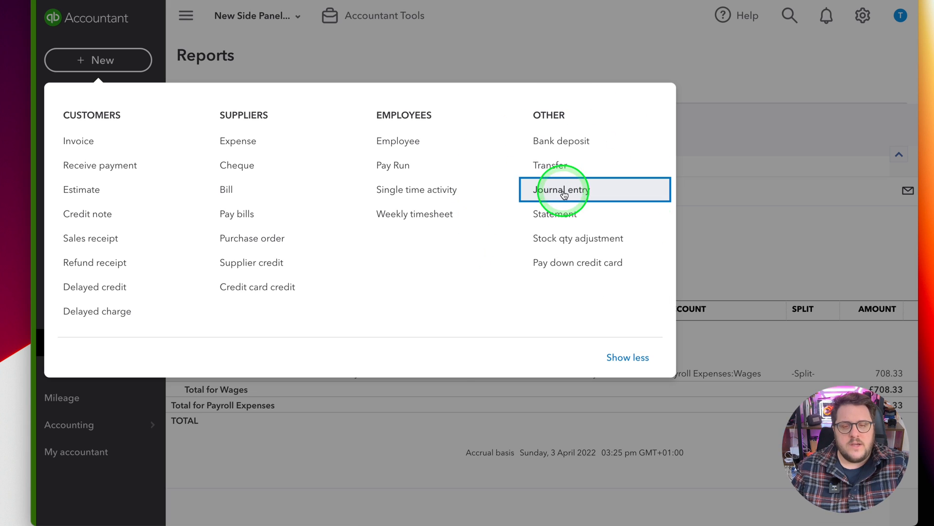
left_click(558, 190)
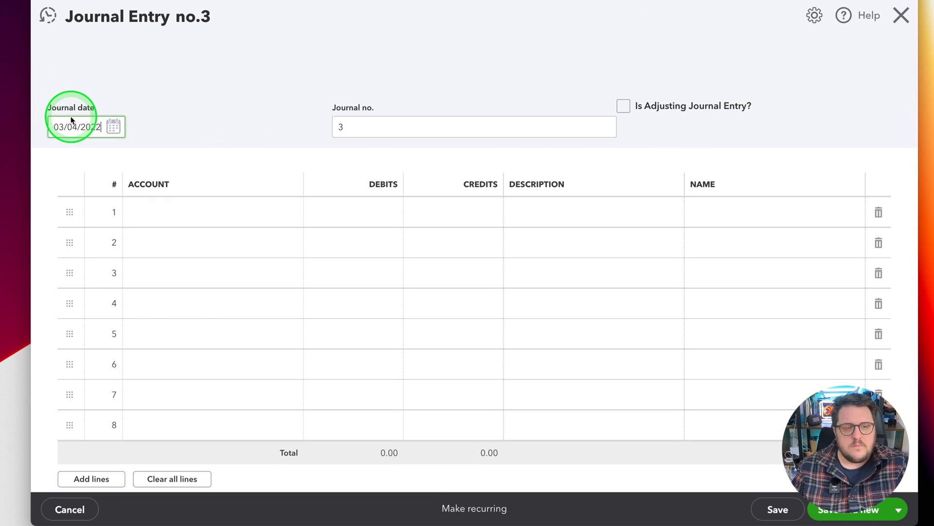
type("31")
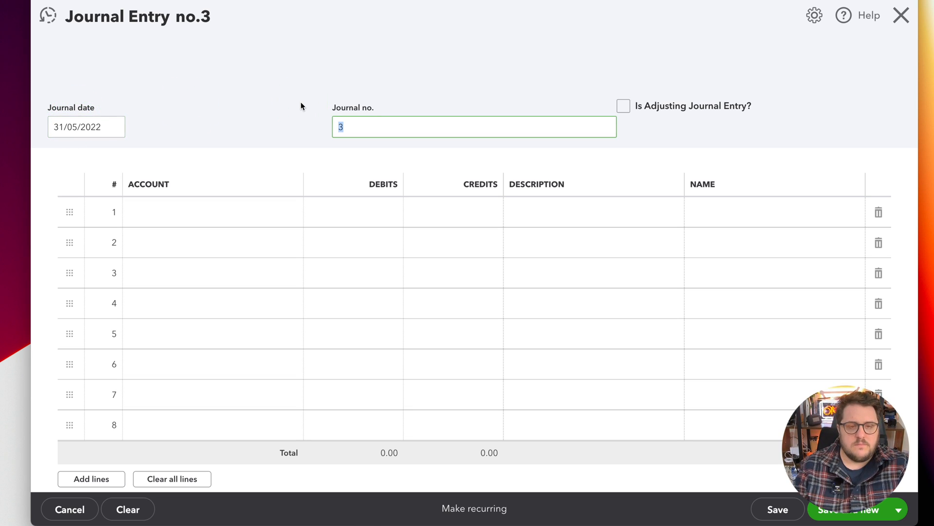
type("Payroll M2")
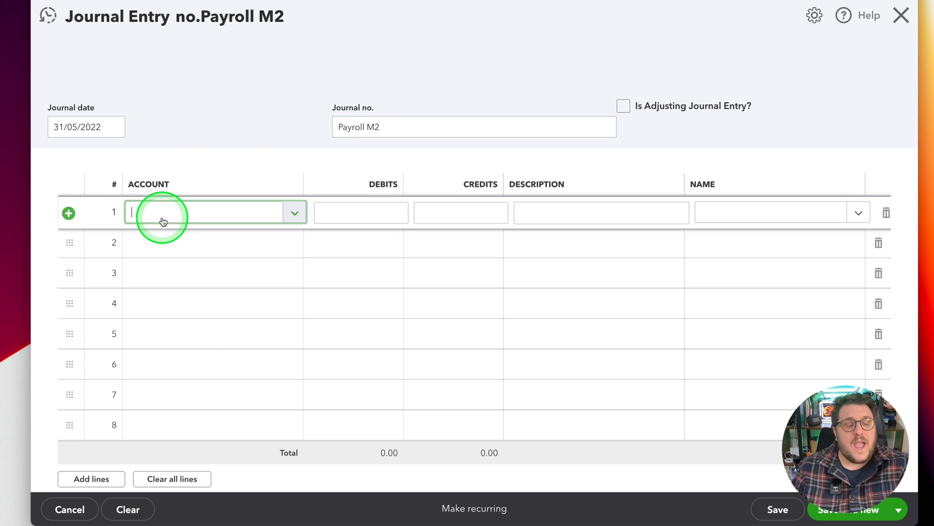
- Enter line 1 as Payroll Expenses:Wages debit 1,000 and move to line 2
type("wage")
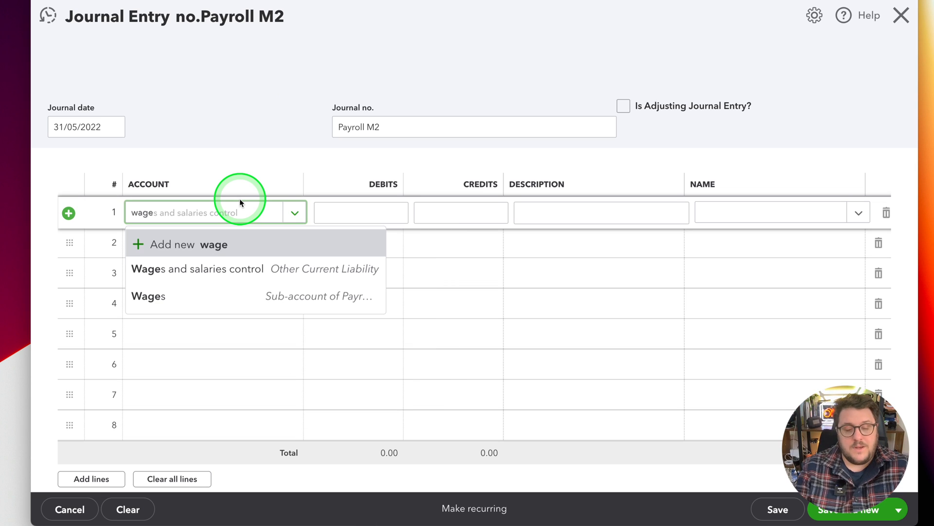
left_click(148, 296)
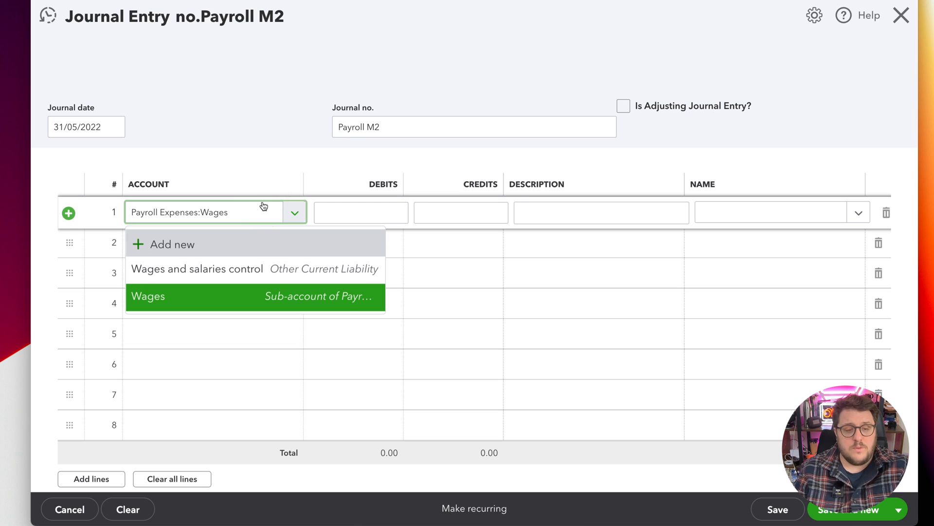
left_click(148, 296)
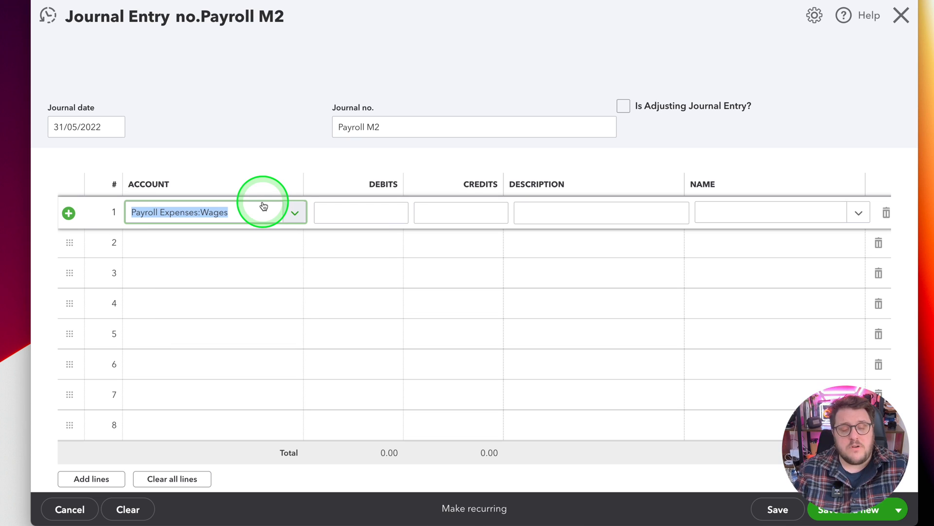
type("8")
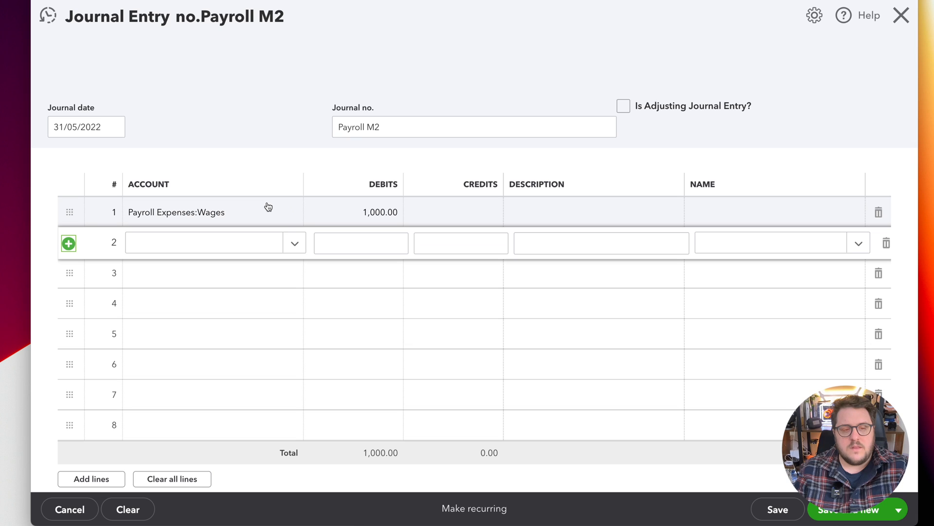
left_click(202, 242)
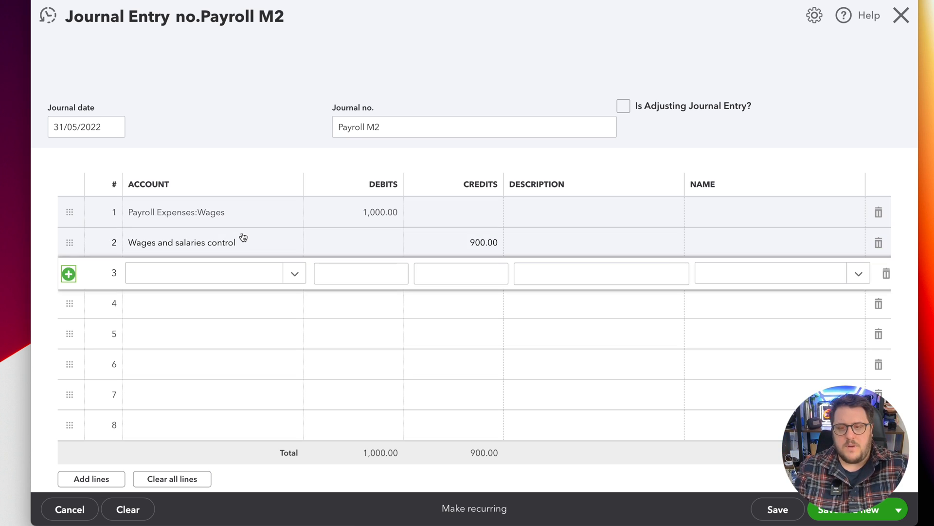
- Add credits: Wages control 900, Payroll Expenses:Taxes 50 and Payroll Expenses:Pension 50
left_click(202, 272)
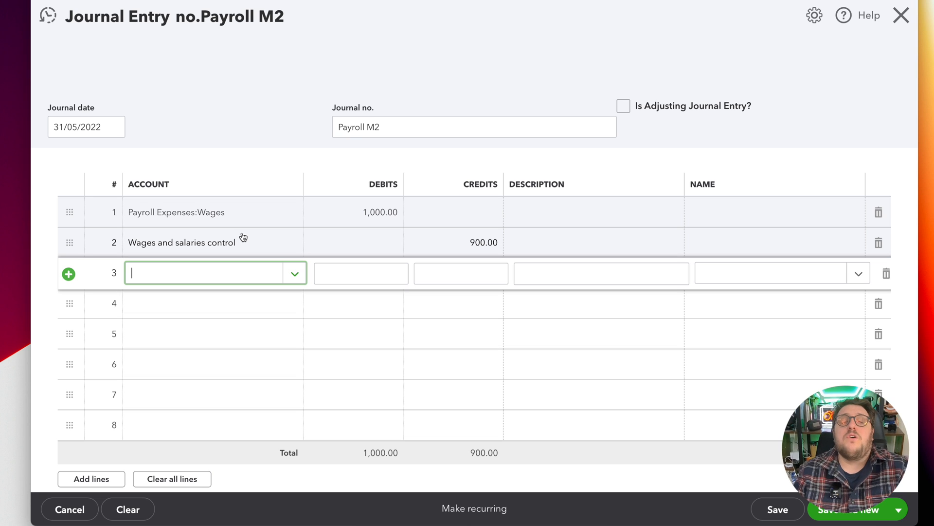
type("payr")
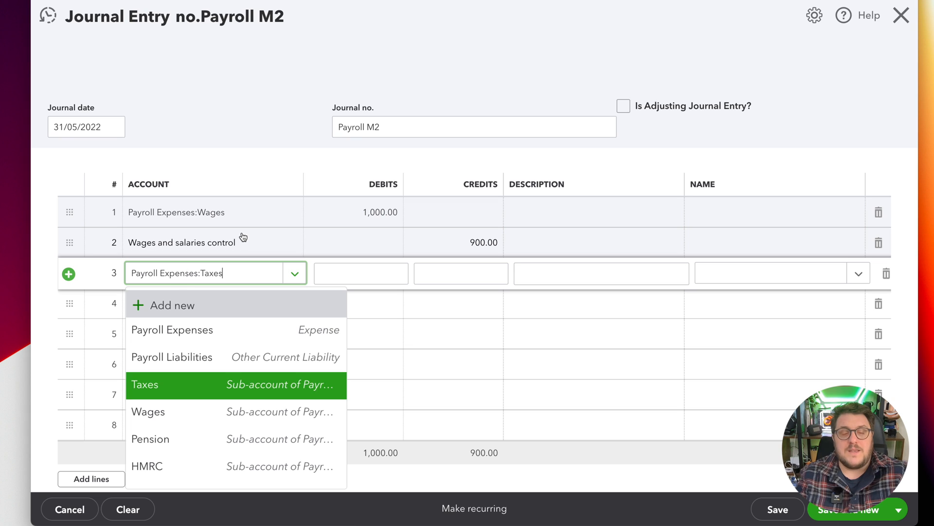
type("100.00")
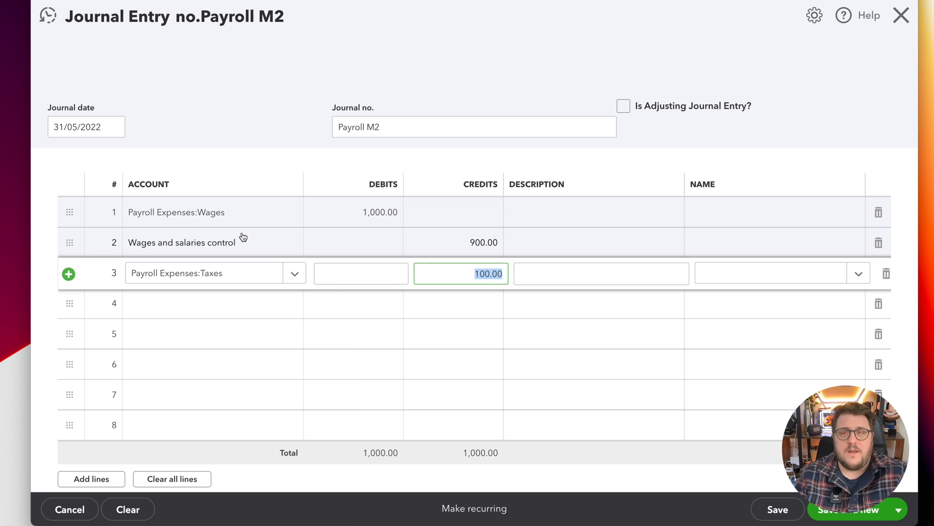
type("50")
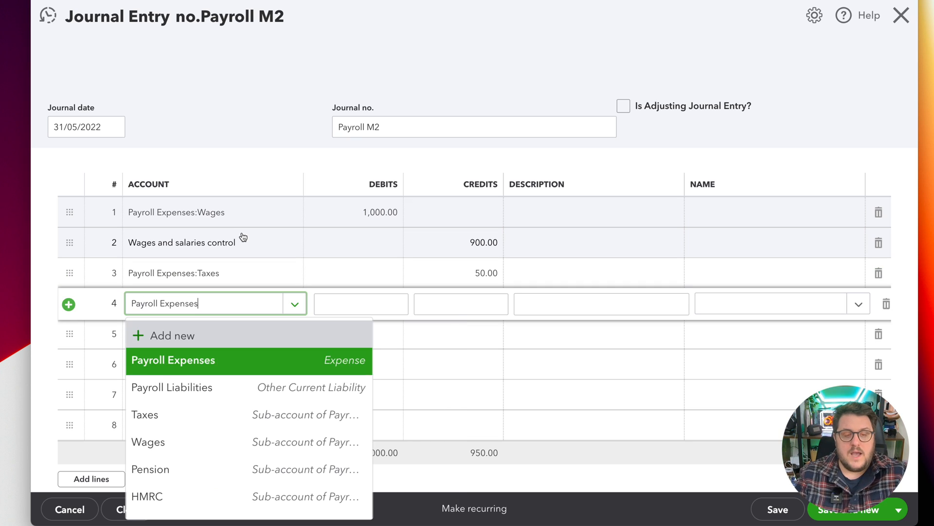
left_click(149, 469)
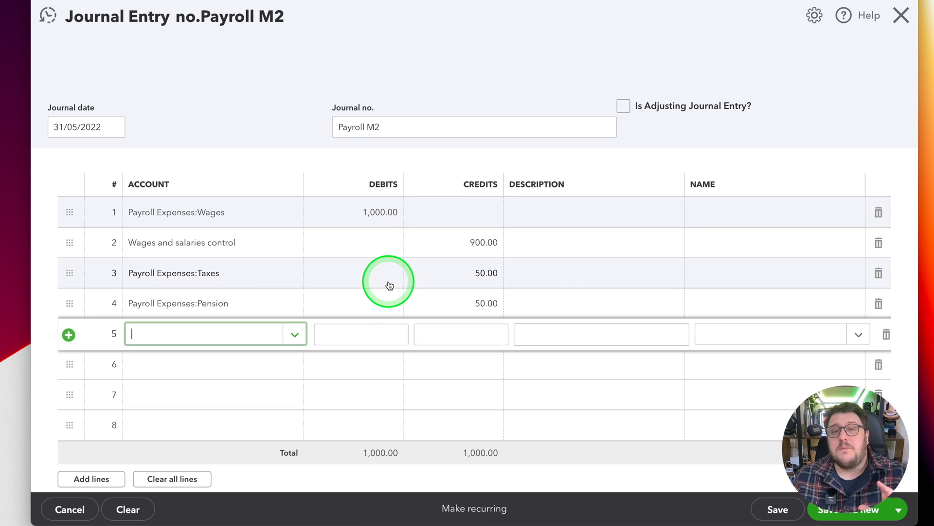
scroll("down", 3)
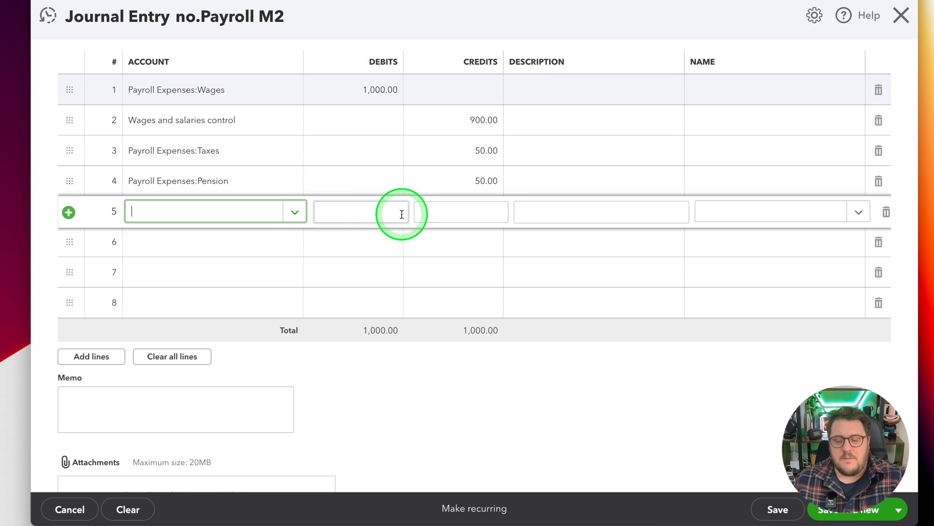
scroll("down", 3)
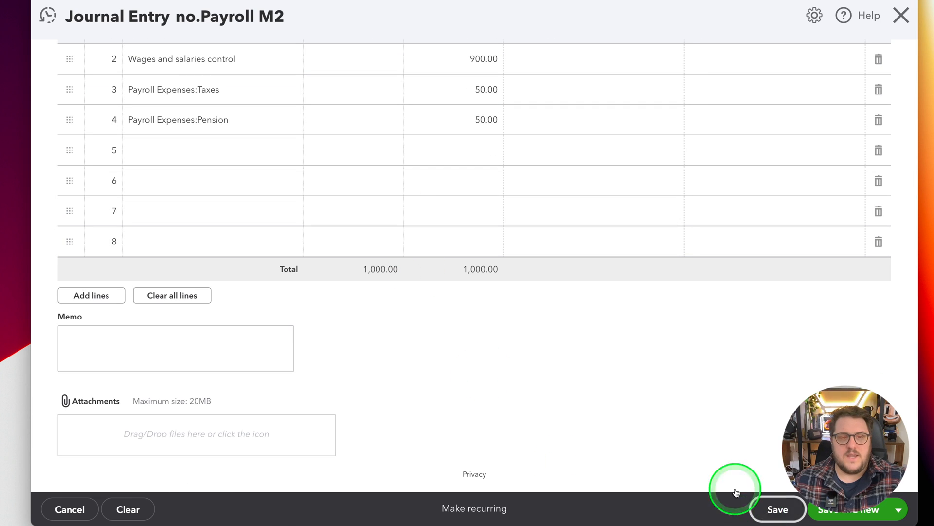
- Save the Payroll M2 journal so May wages of 1,000 reach the Profit and Loss
left_click(777, 509)
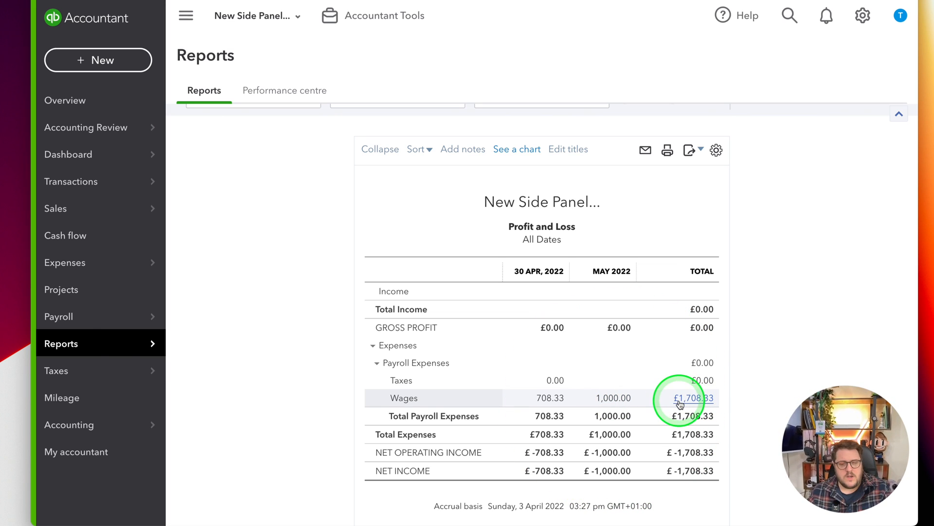
mouse_move(61, 344)
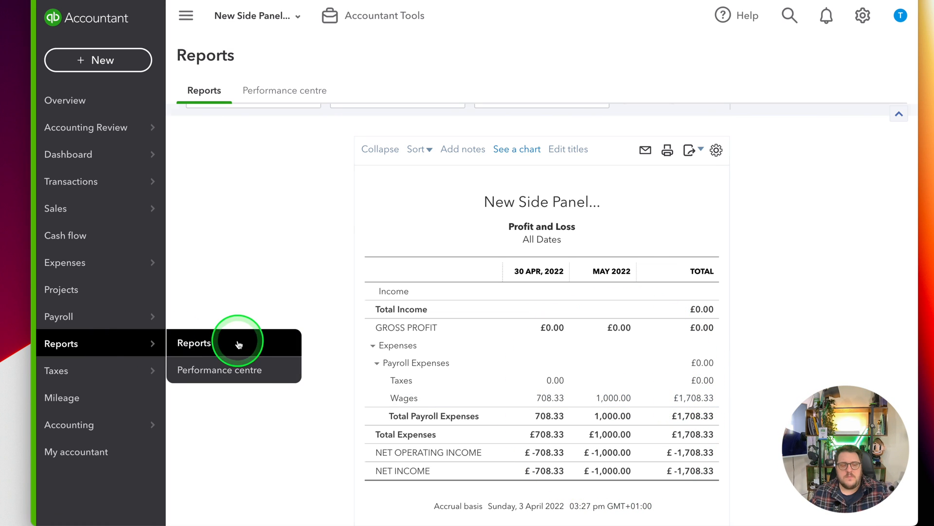
- Run the Balance Sheet for All Dates showing HMRC 50, Pension 50 and wages control 1,608.33
left_click(193, 341)
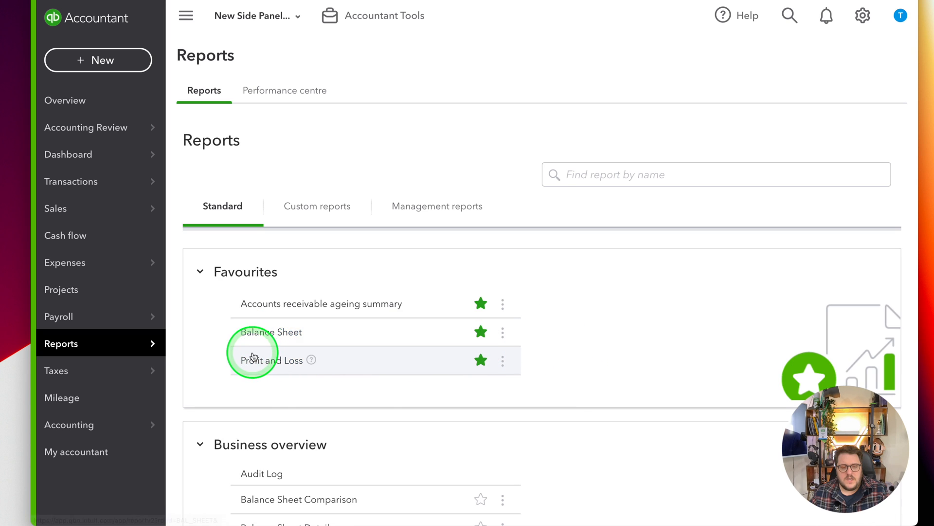
left_click(270, 332)
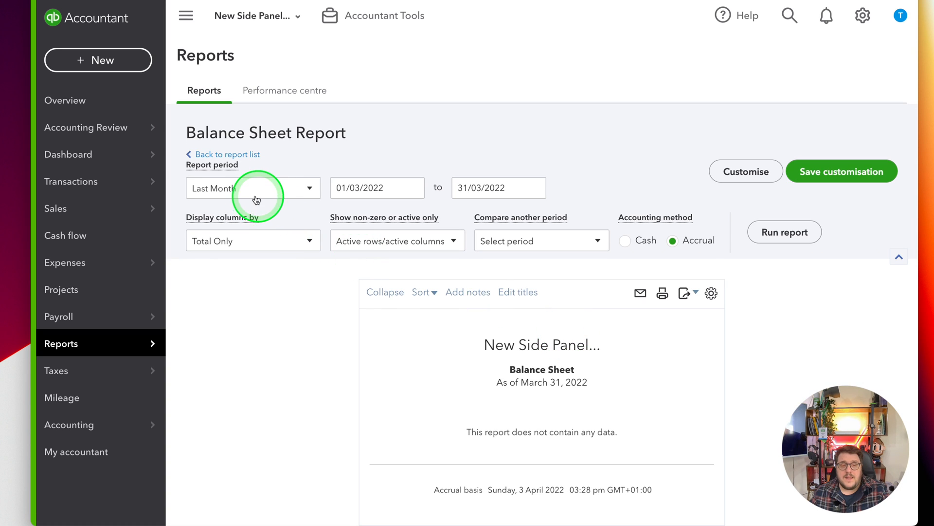
left_click(253, 187)
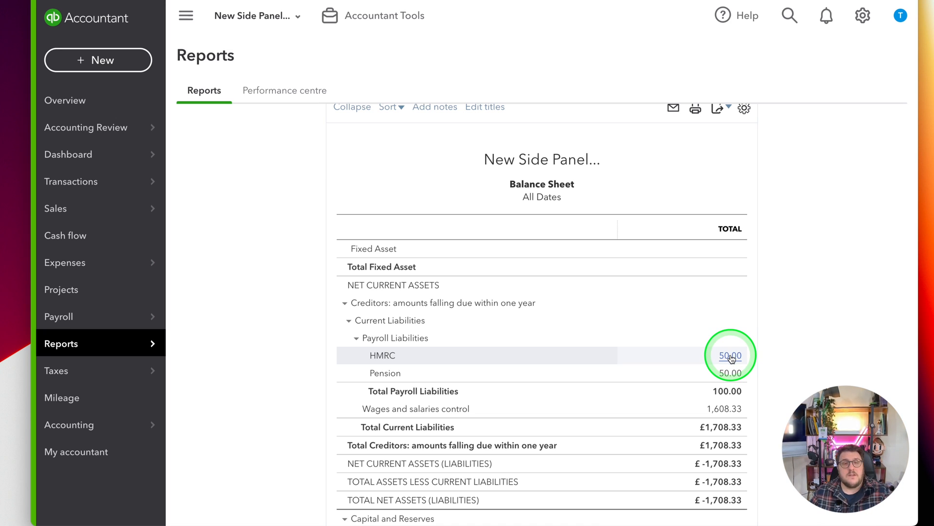
mouse_move(729, 378)
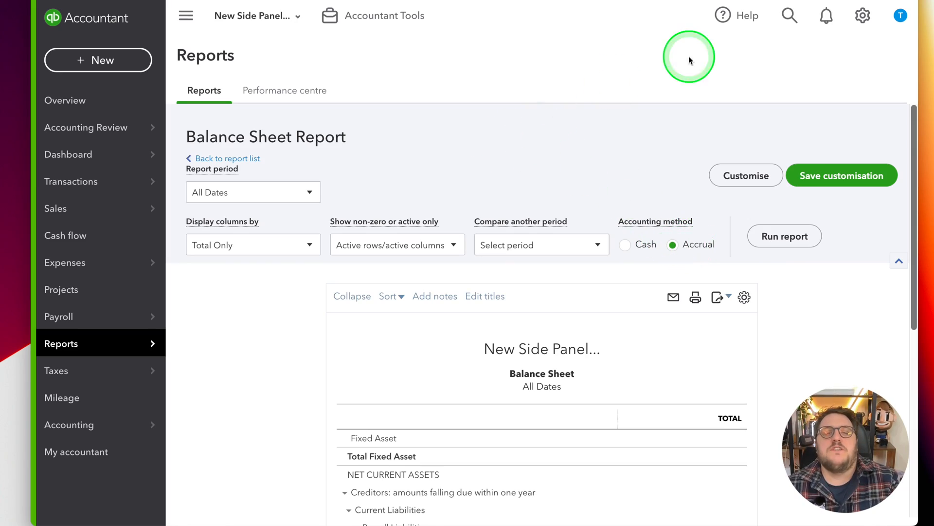
- Make Payroll M2 a recurring template named Directors Salary, monthly on the last day
left_click(787, 16)
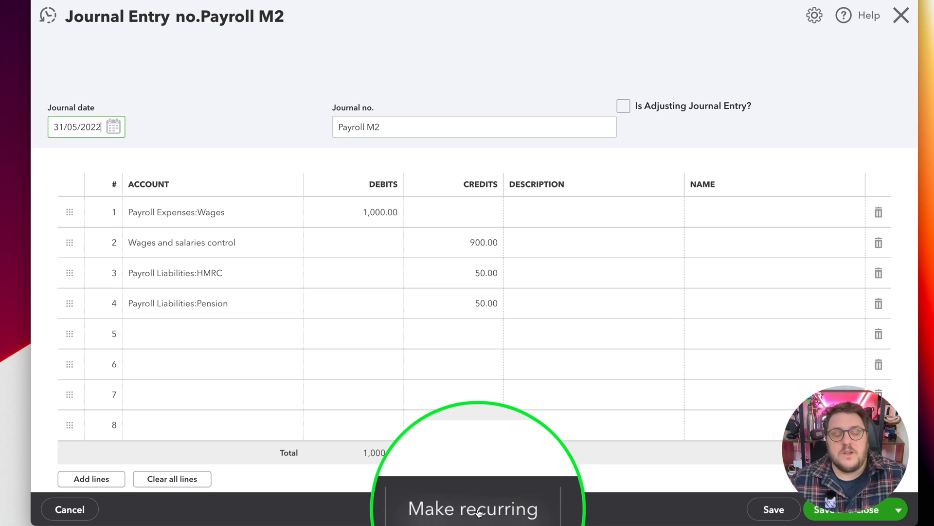
left_click(473, 508)
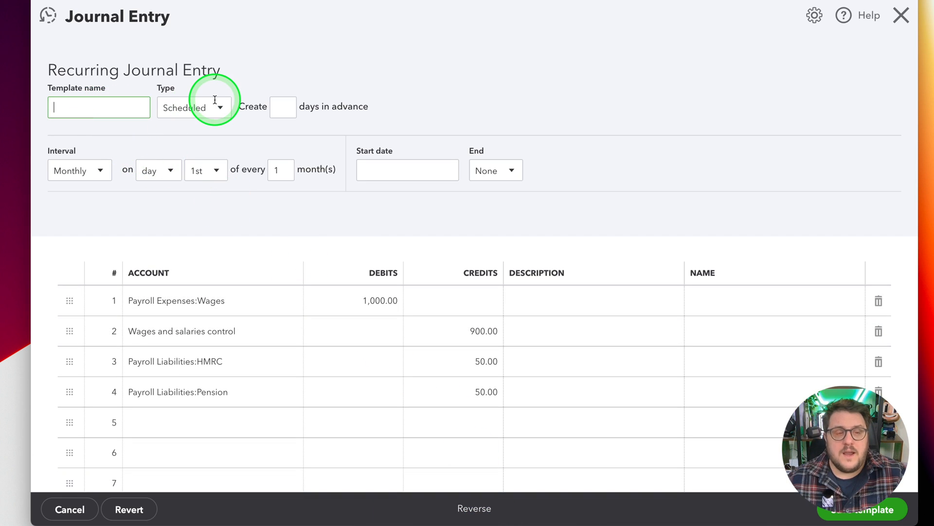
type("Directors Salary")
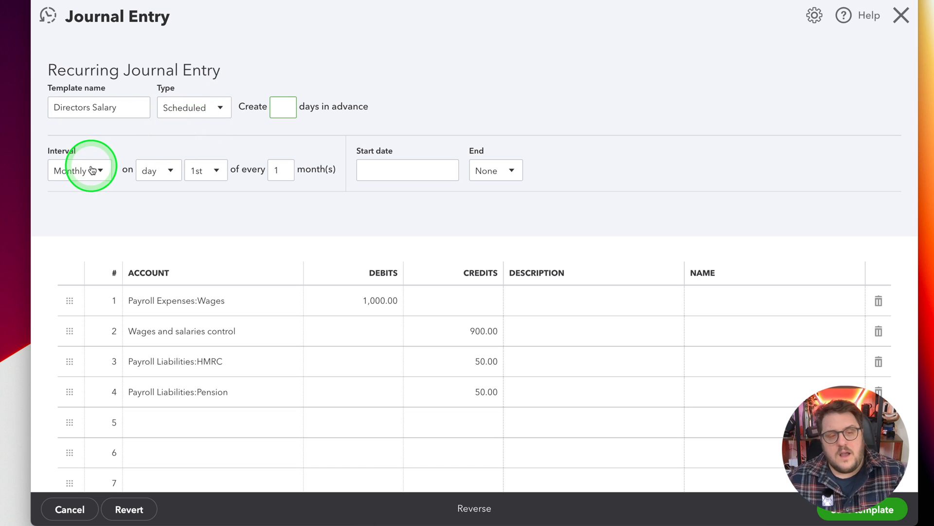
left_click(153, 171)
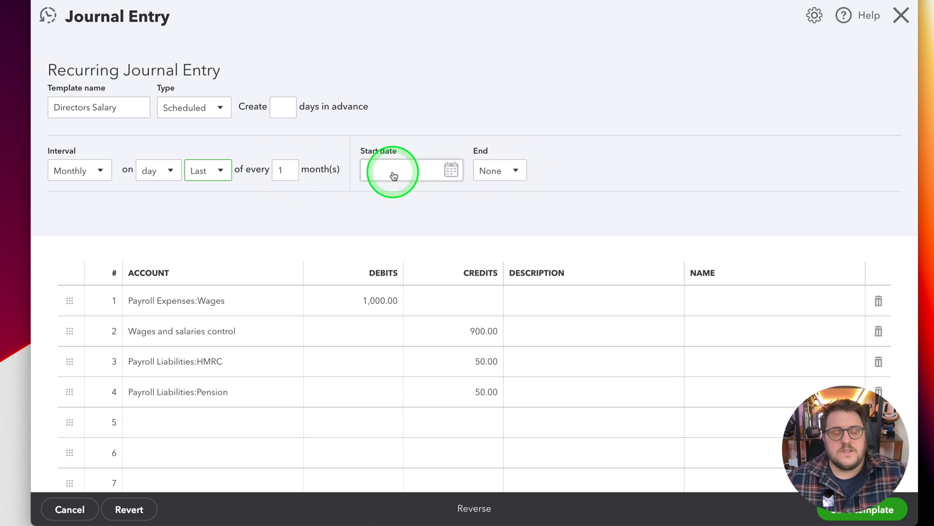
- End the schedule after 8 occurrences and save the template
left_click(498, 170)
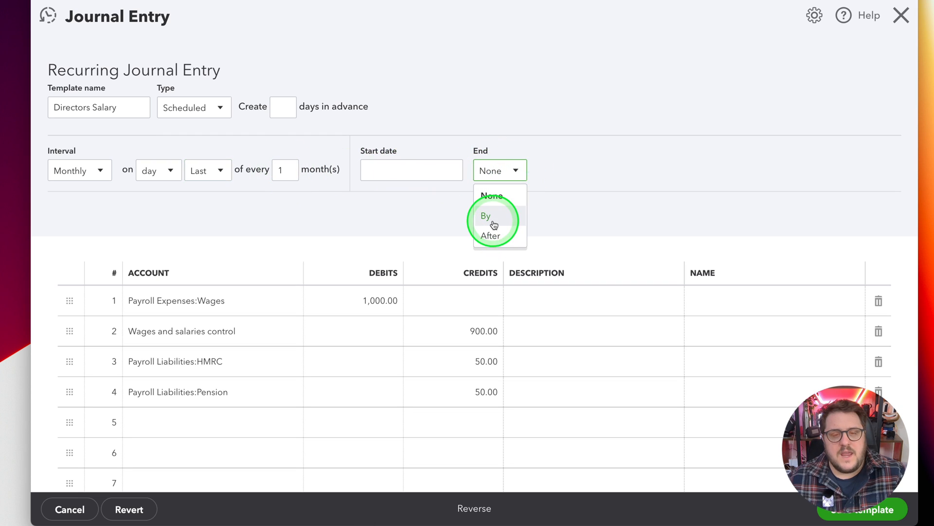
left_click(491, 236)
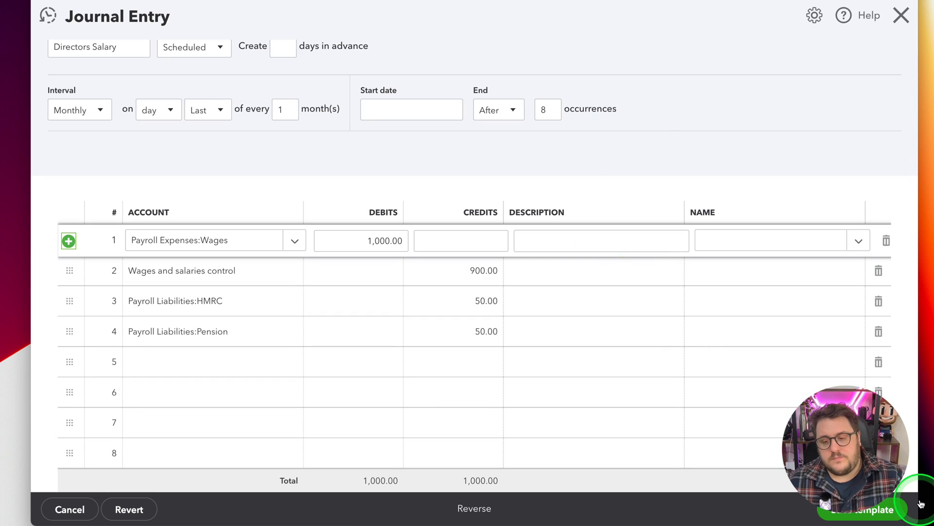
scroll("down", 3)
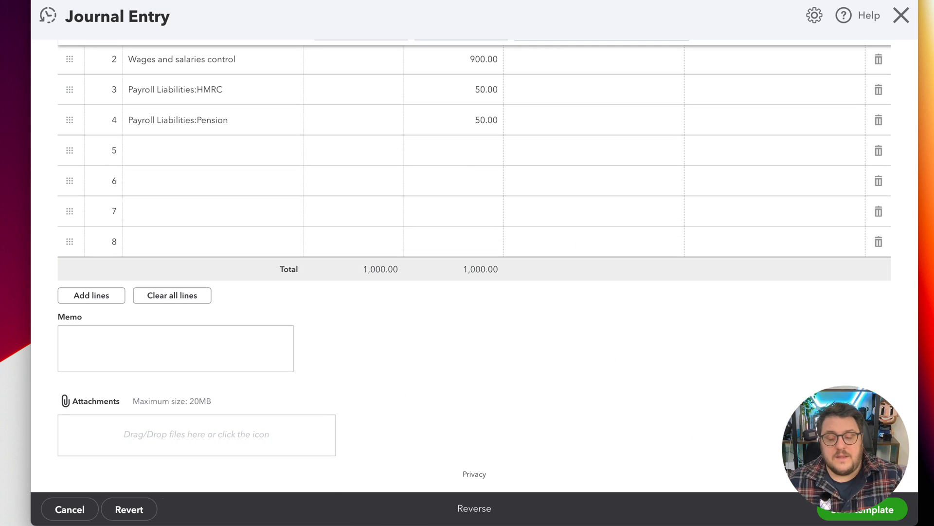
left_click(861, 509)
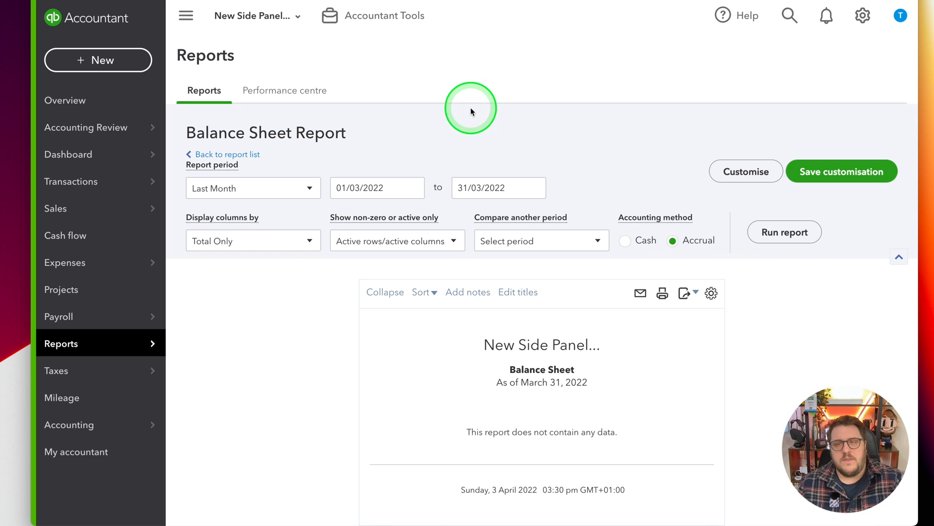
- Reach Import Data via Tools, preview the Journal Entries import and download its example file
left_click(862, 16)
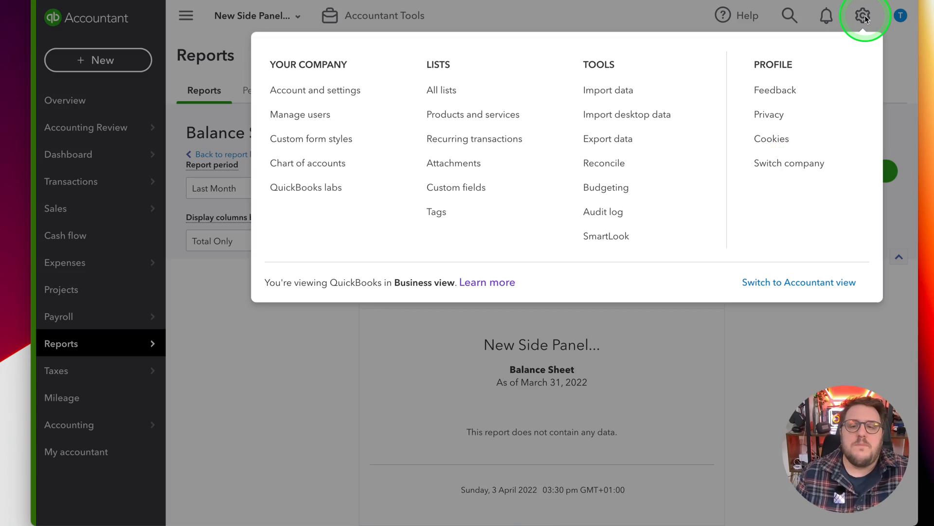
mouse_move(608, 89)
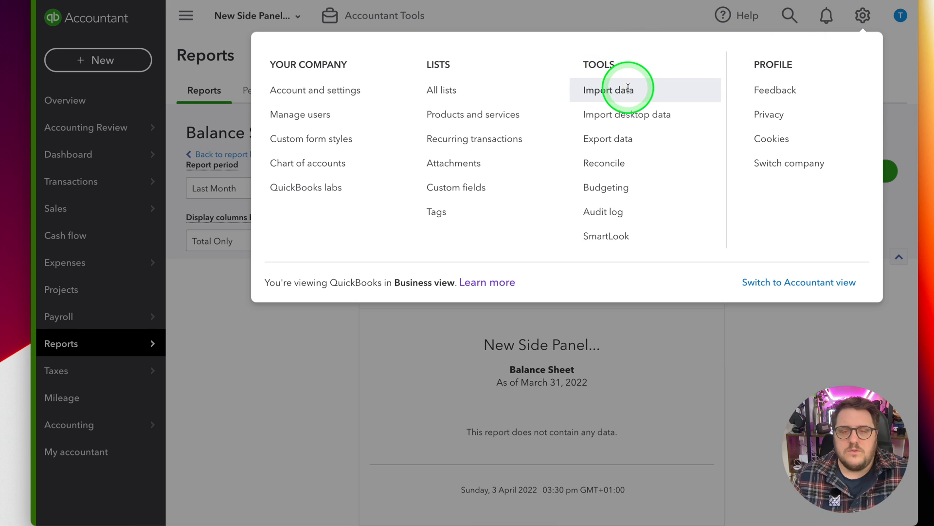
left_click(609, 89)
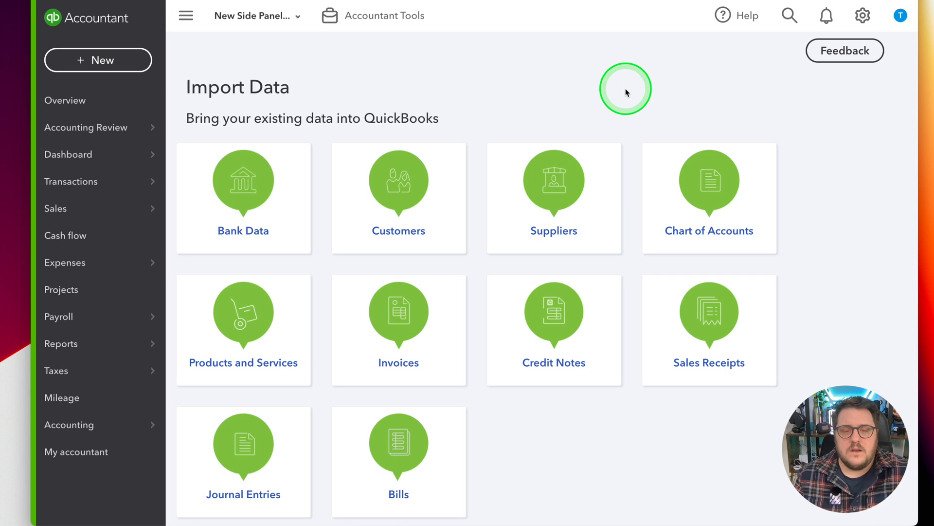
mouse_move(243, 493)
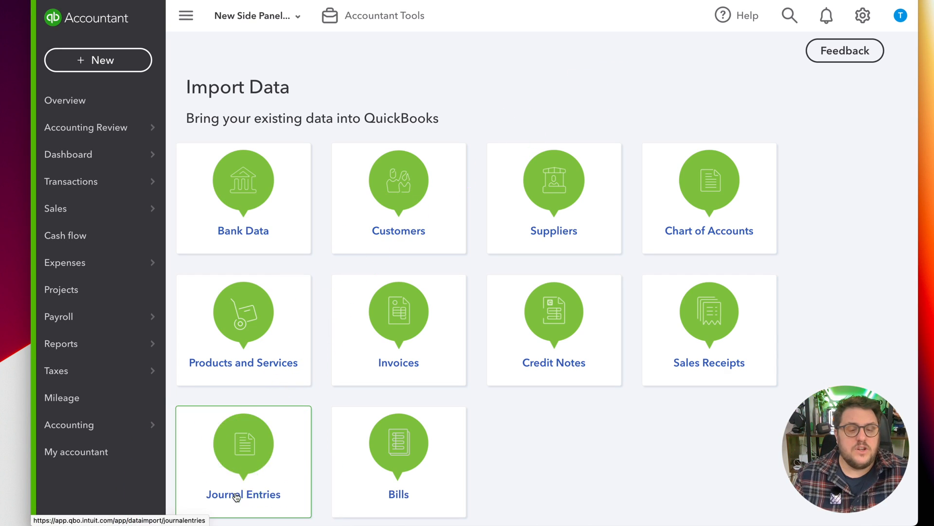
left_click(242, 461)
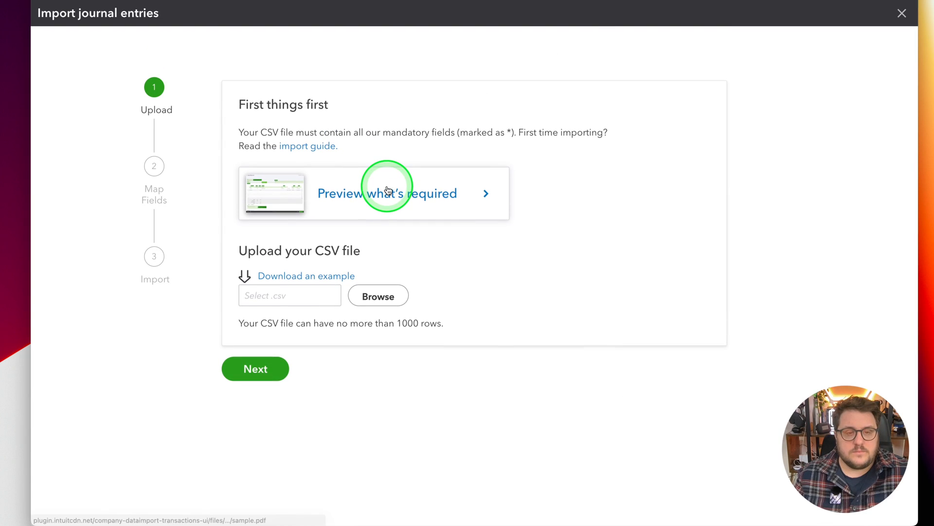
mouse_move(341, 271)
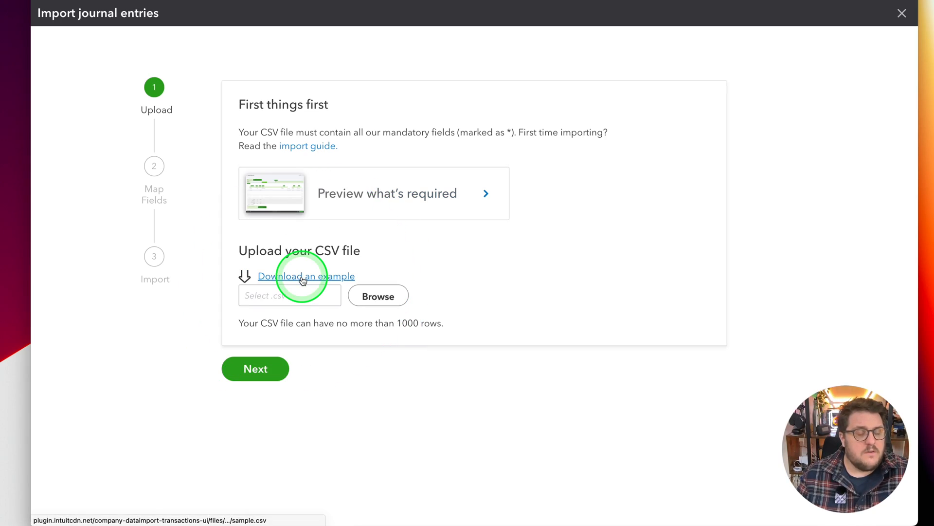
left_click(901, 13)
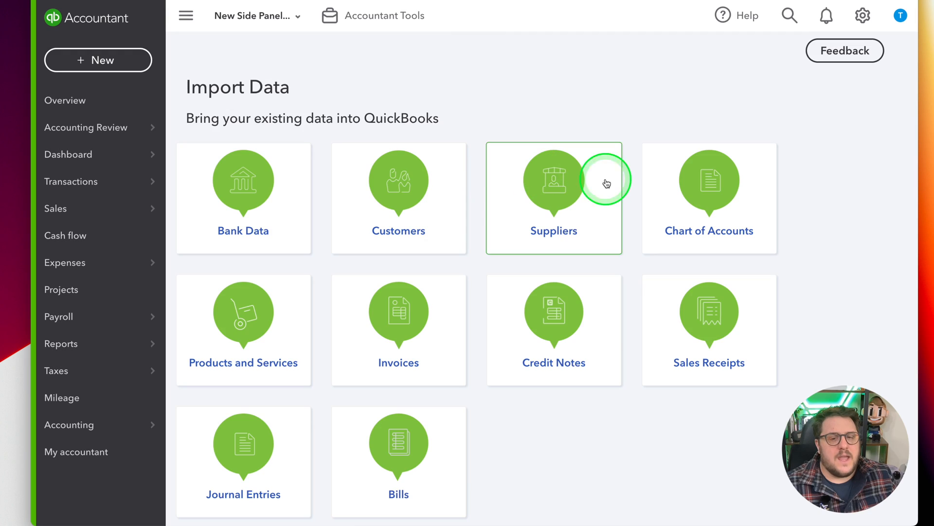
- Copy Payroll M2 as Payroll M4 dated 30/06/2022 with wages 1,500 and credits 1,300, 100, 100, then save
left_click(244, 444)
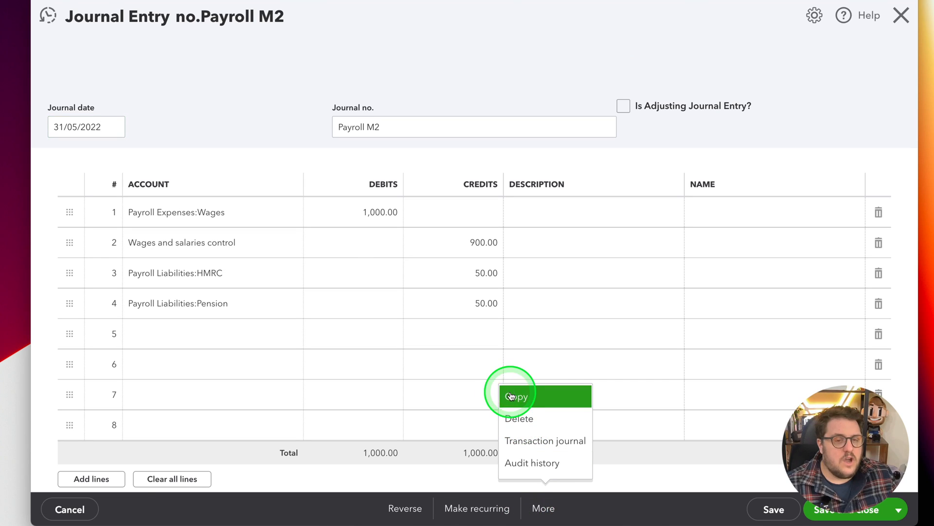
left_click(517, 396)
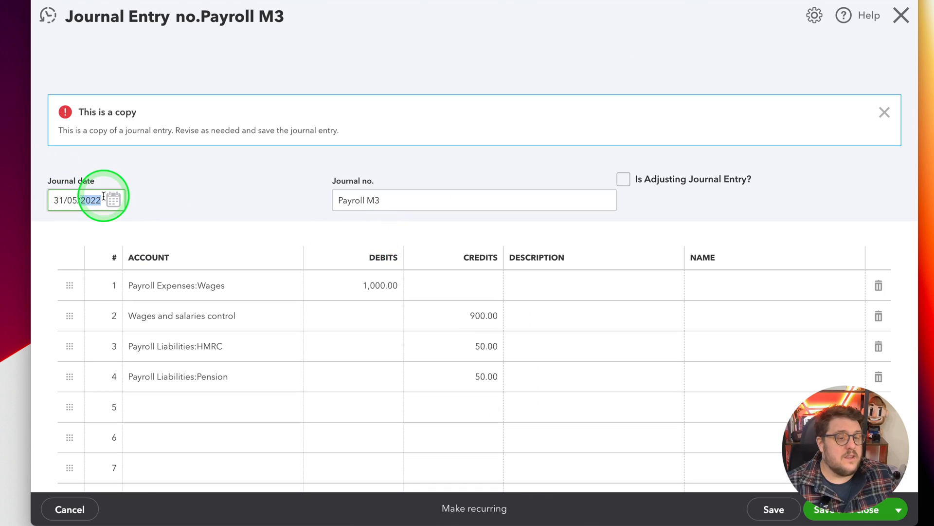
type("30/06/")
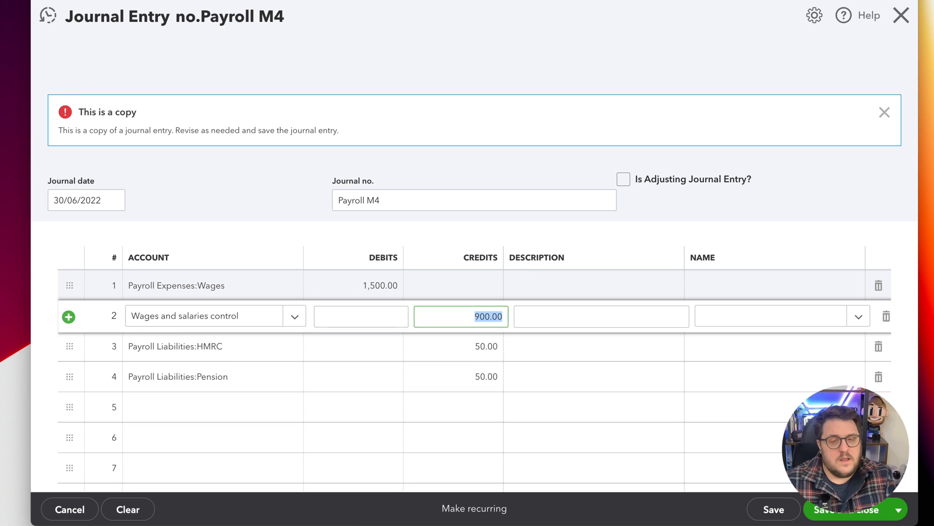
type("1,300.00")
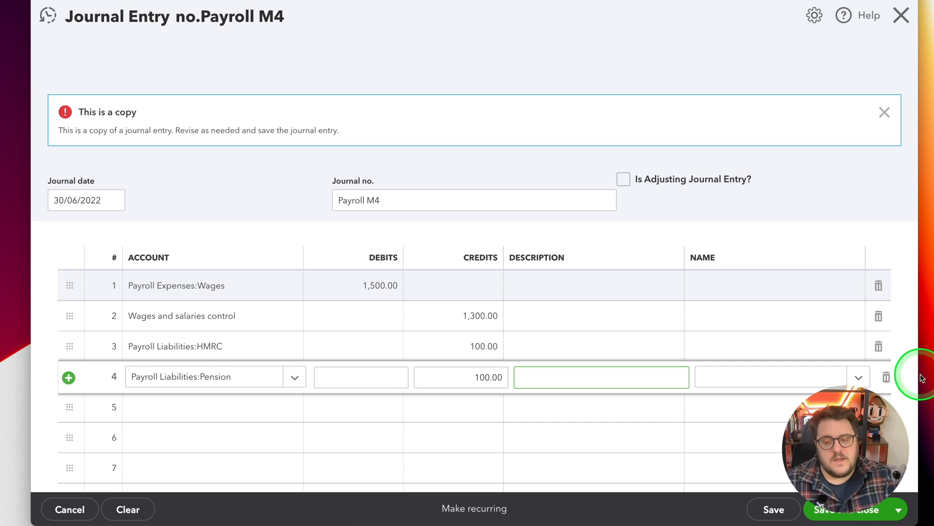
left_click(853, 509)
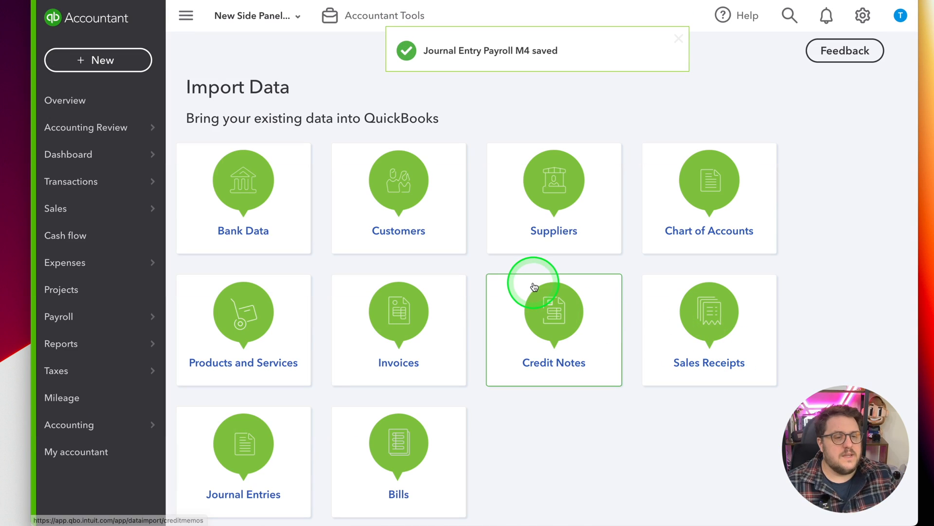
- Set the Profit and Loss to All Dates showing wages 708.33, 1,000 and 1,500
left_click(60, 344)
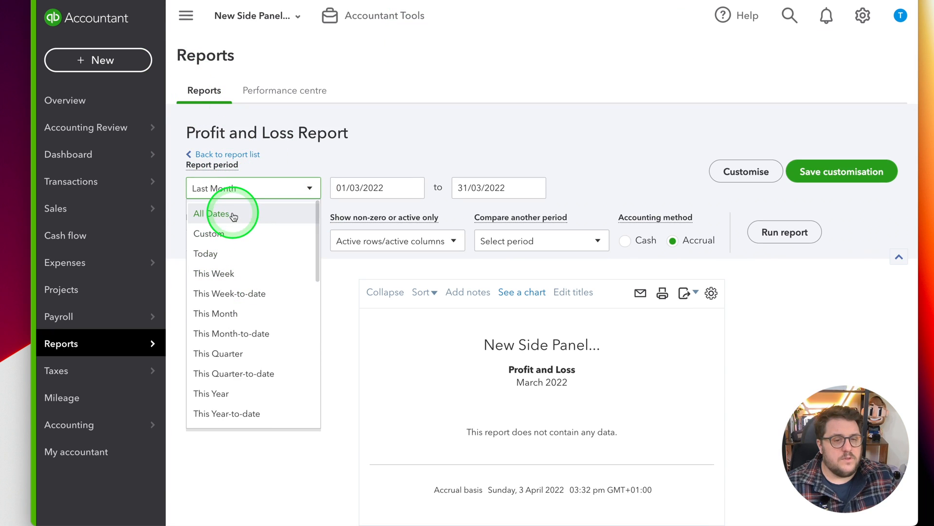
left_click(212, 213)
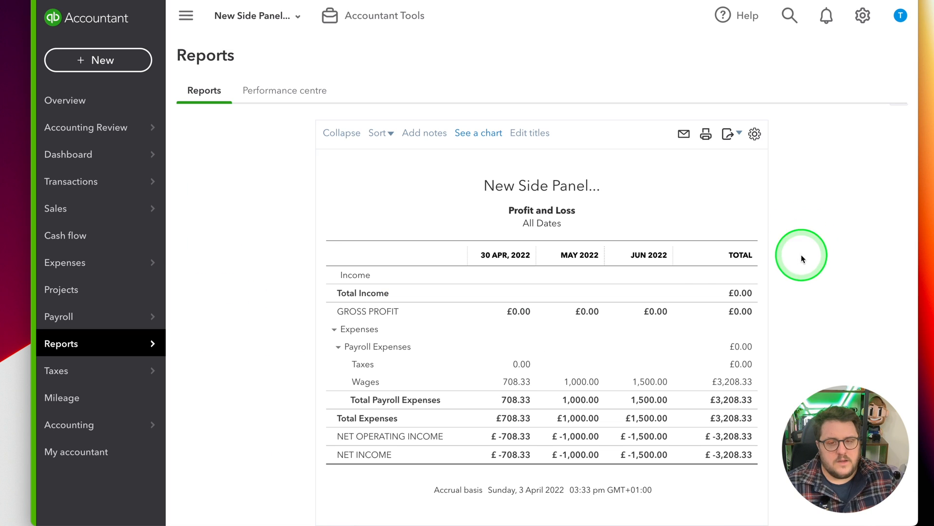